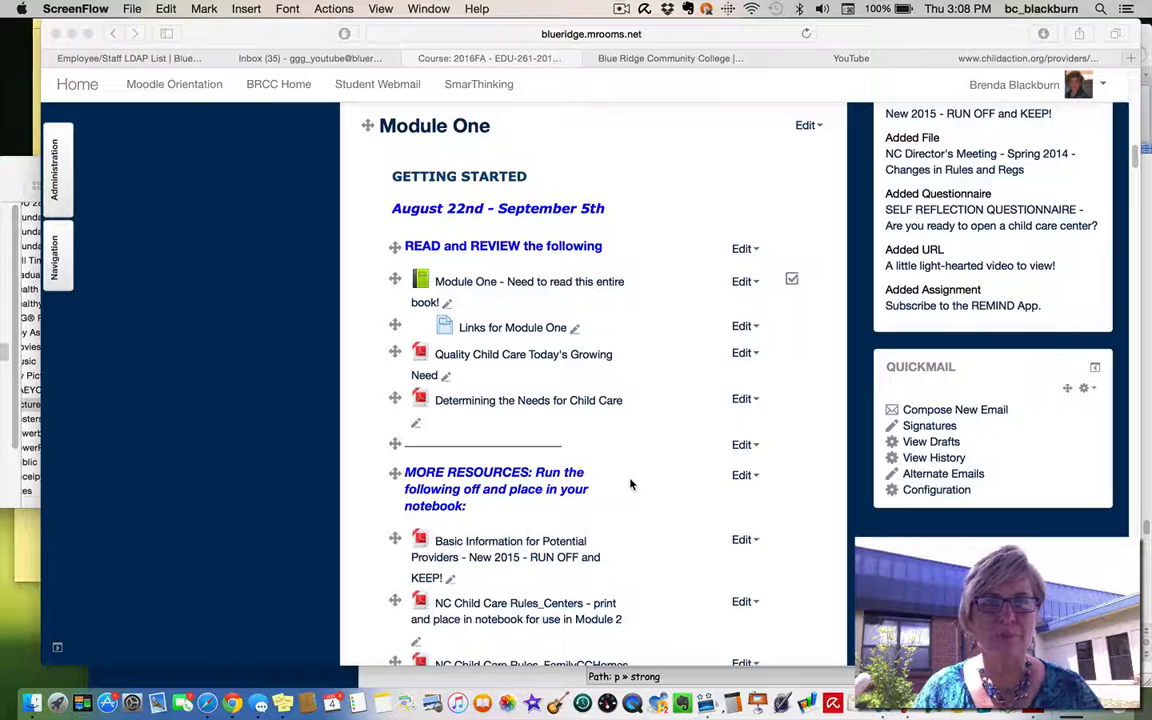
Open the Module One book and go to its Module Objectives chapter.
{"action": "scroll", "scroll_direction": "down", "scroll_amount": 3}
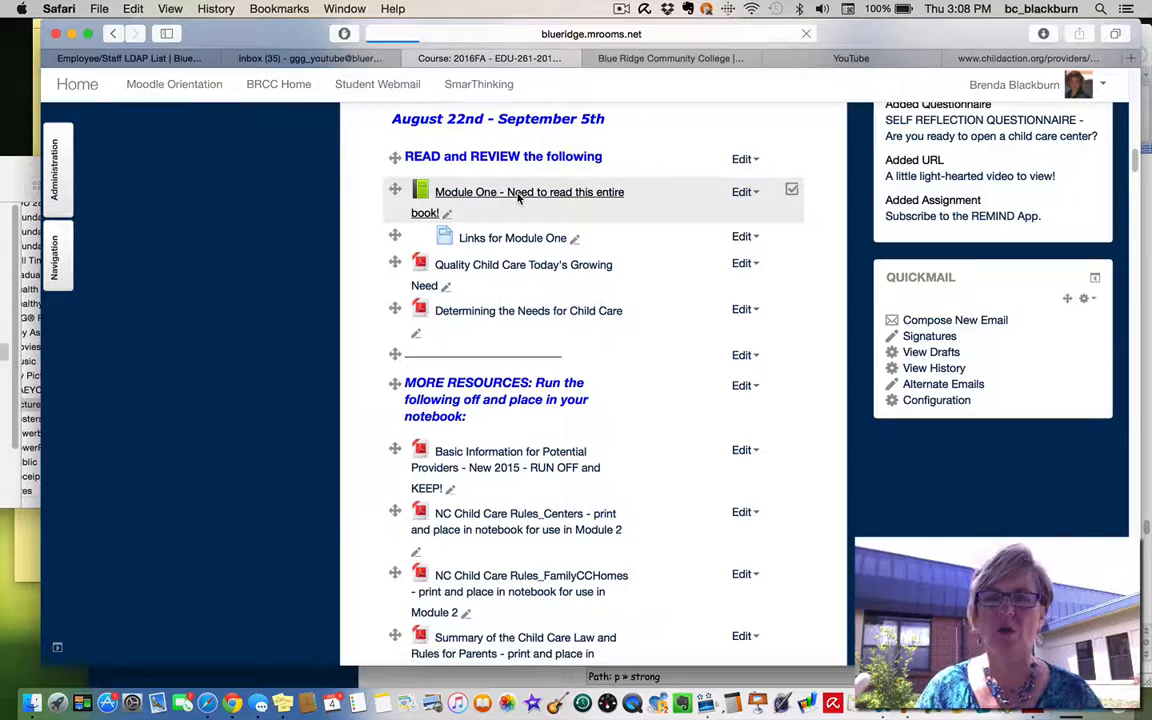
{"action": "left_click", "coordinate": [528, 192]}
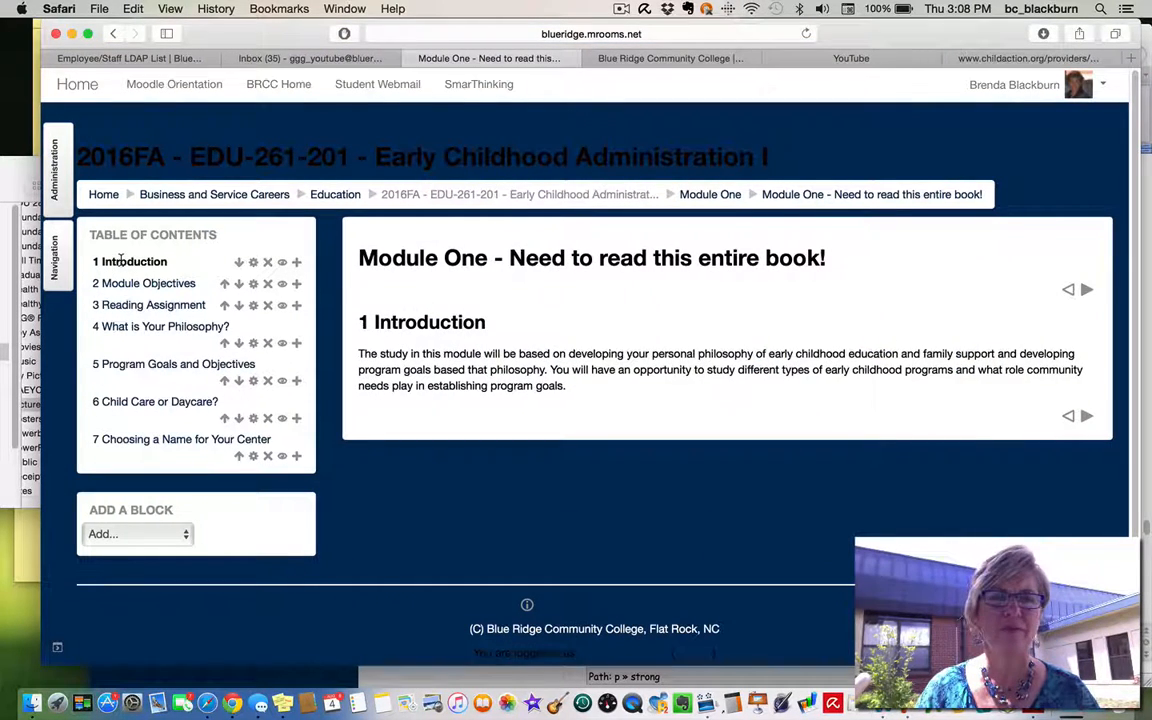
{"action": "left_click", "coordinate": [144, 284]}
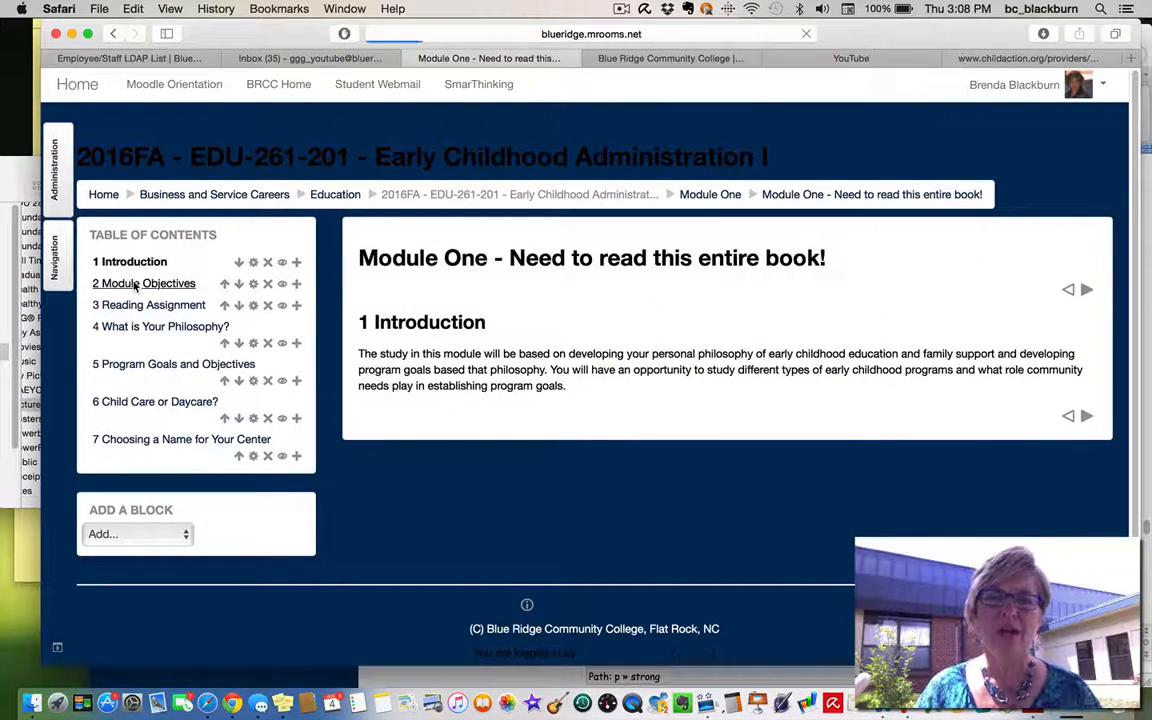
{"action": "left_click", "coordinate": [144, 284]}
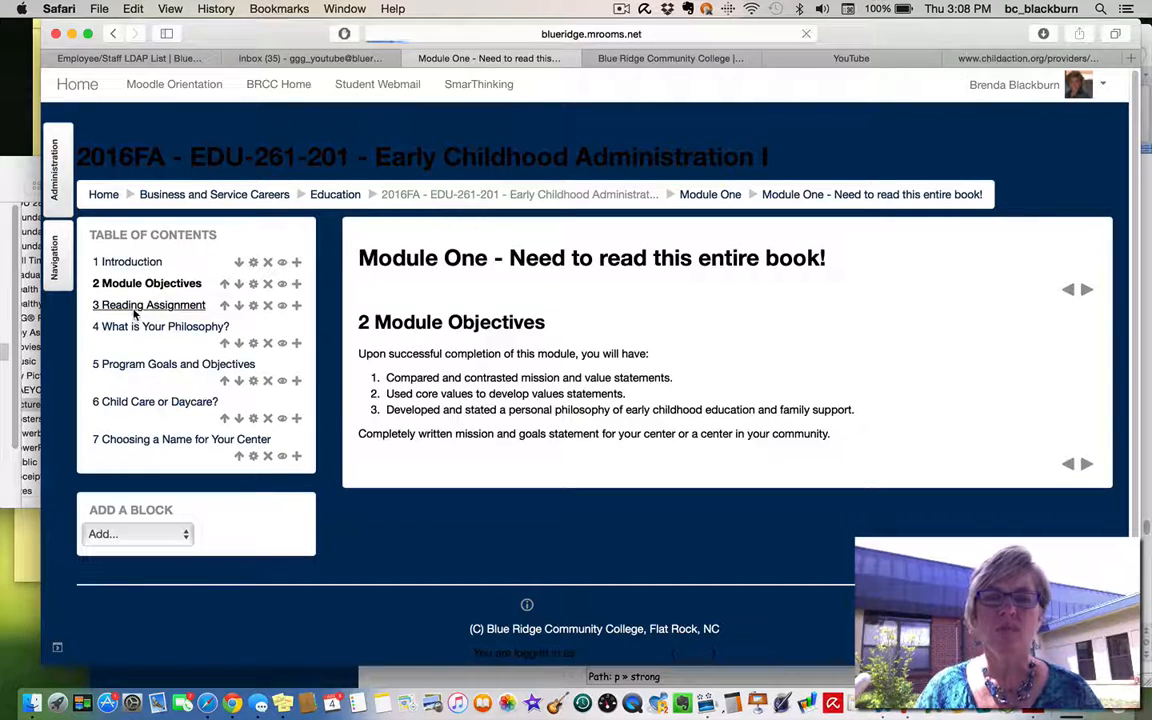
Page through Reading Assignment, What is Your Philosophy? and Program Goals and Objectives chapters.
{"action": "left_click", "coordinate": [152, 304]}
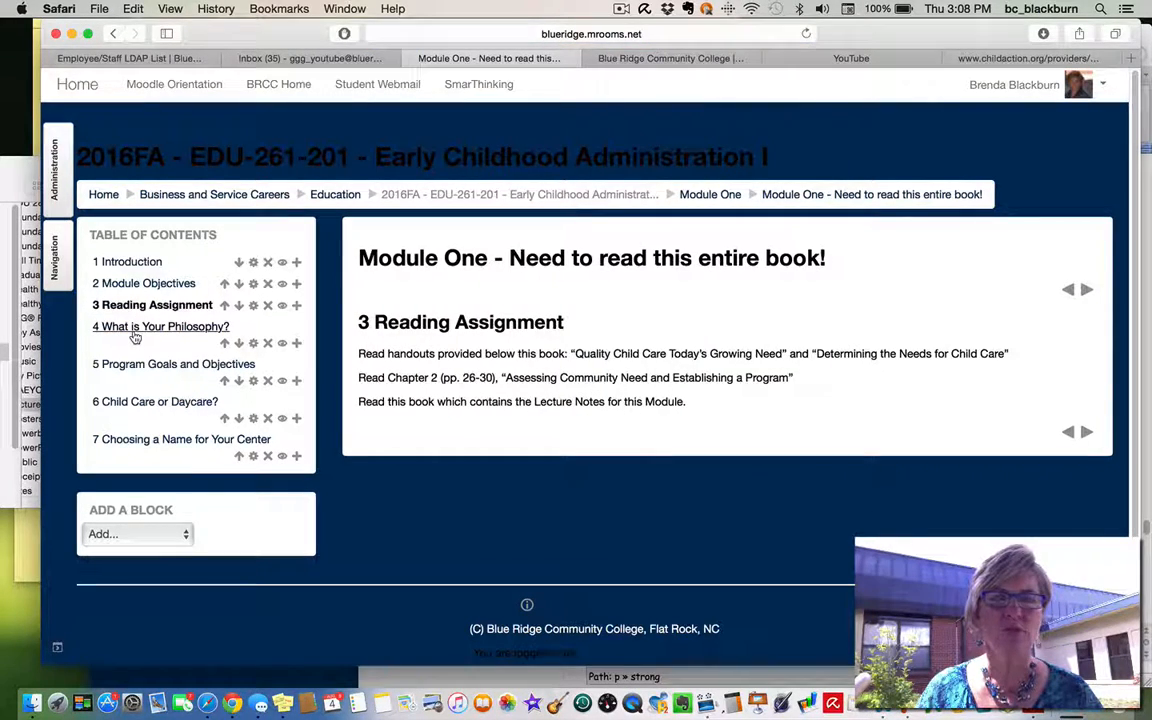
{"action": "left_click", "coordinate": [160, 326]}
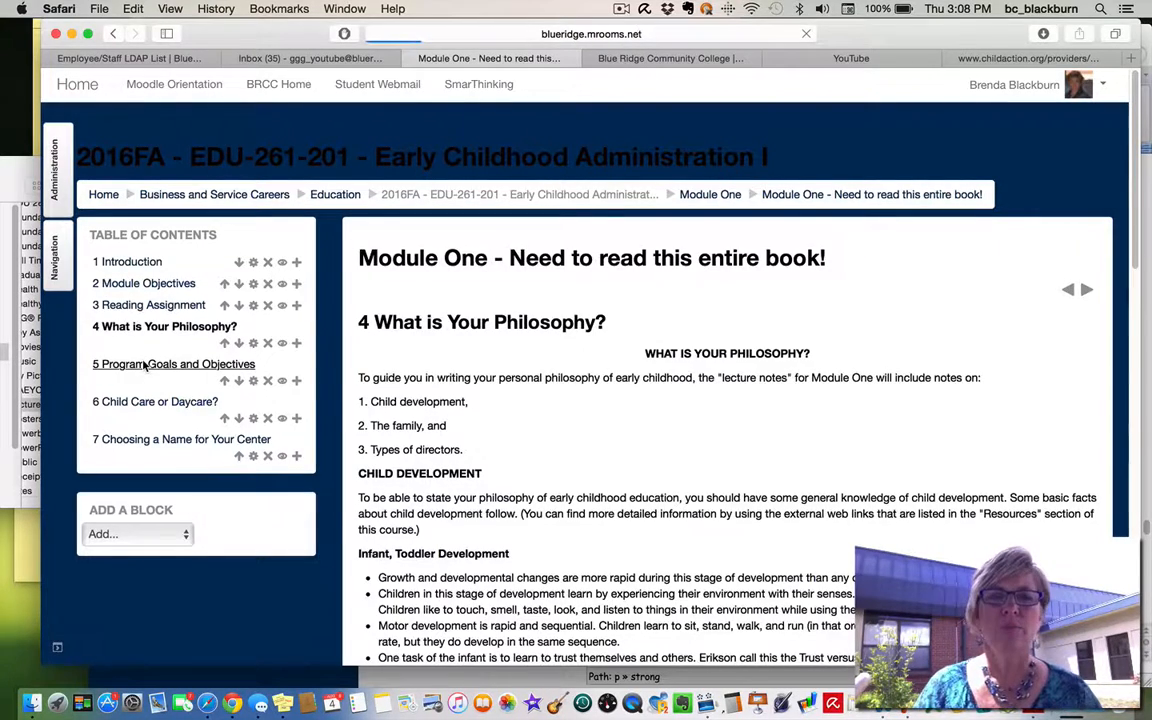
{"action": "left_click", "coordinate": [178, 364]}
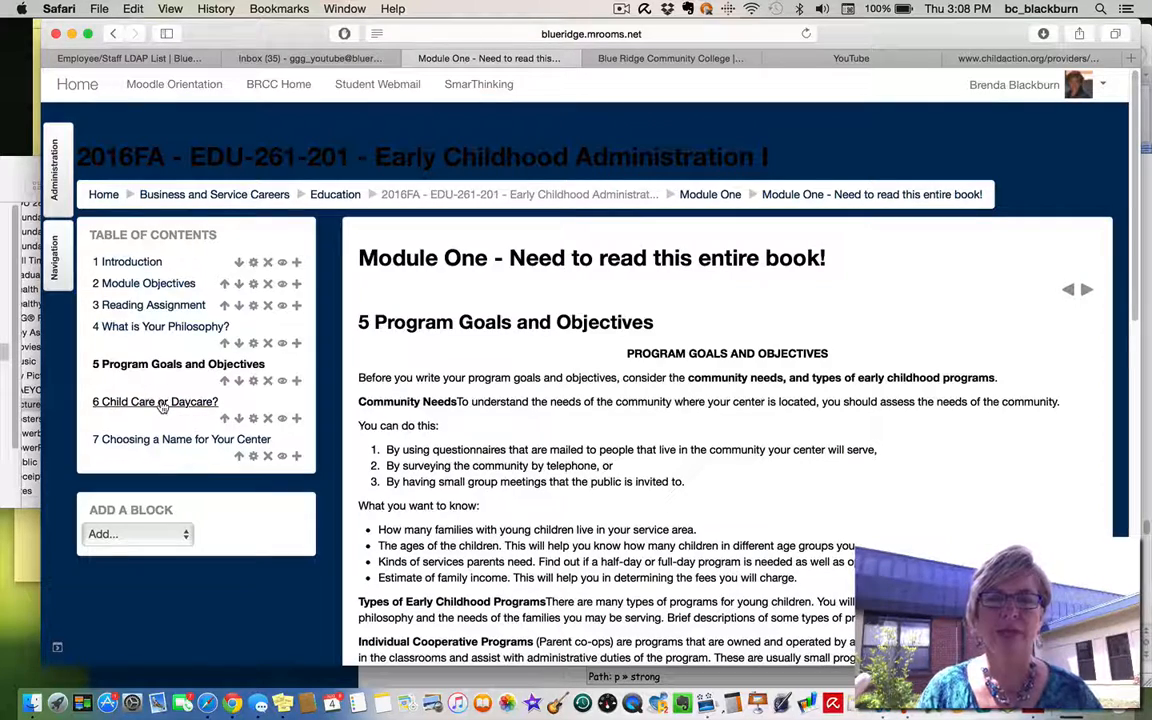
Read on to Child Care or Daycare? and then Choosing a Name for Your Center.
{"action": "left_click", "coordinate": [156, 400]}
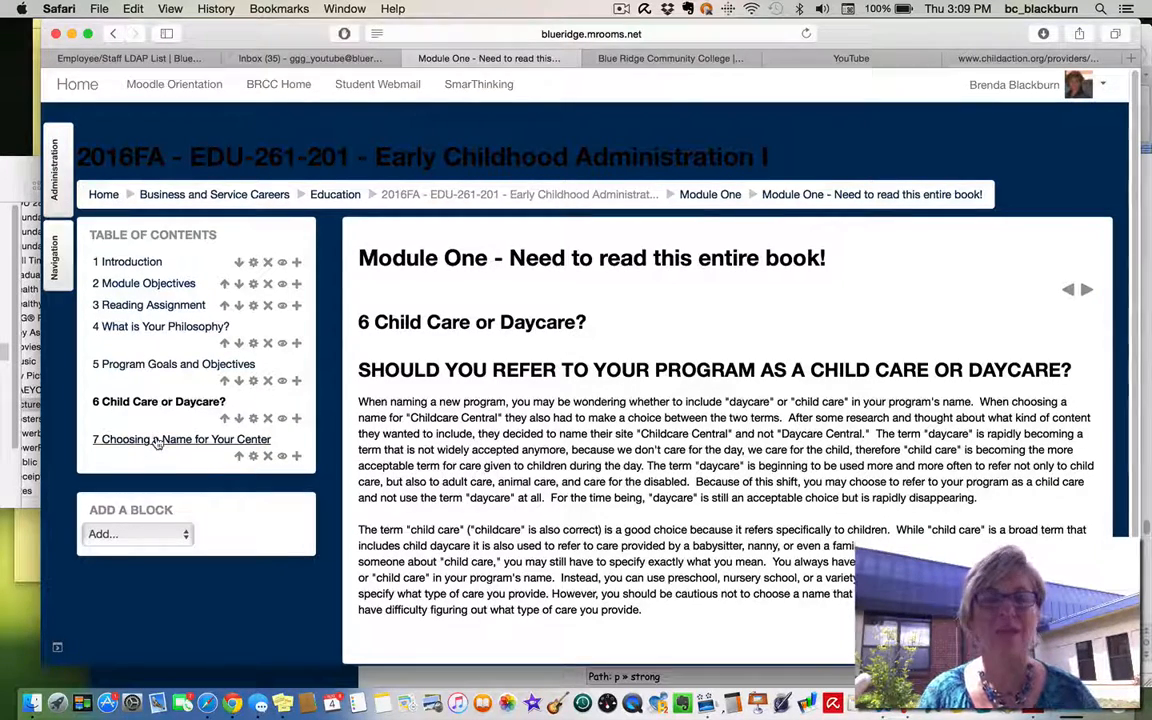
{"action": "left_click", "coordinate": [1088, 288]}
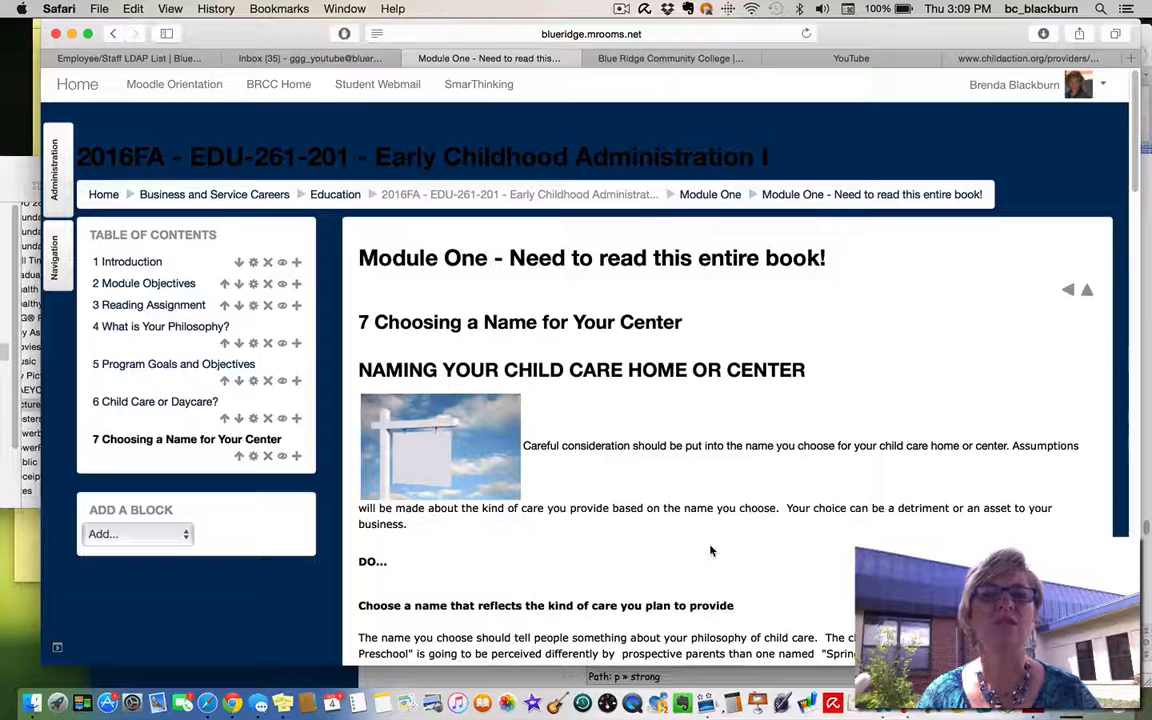
Read down the Choosing a Name chapter to its bulleted school-type name ideas.
{"action": "scroll", "scroll_direction": "down", "scroll_amount": 3}
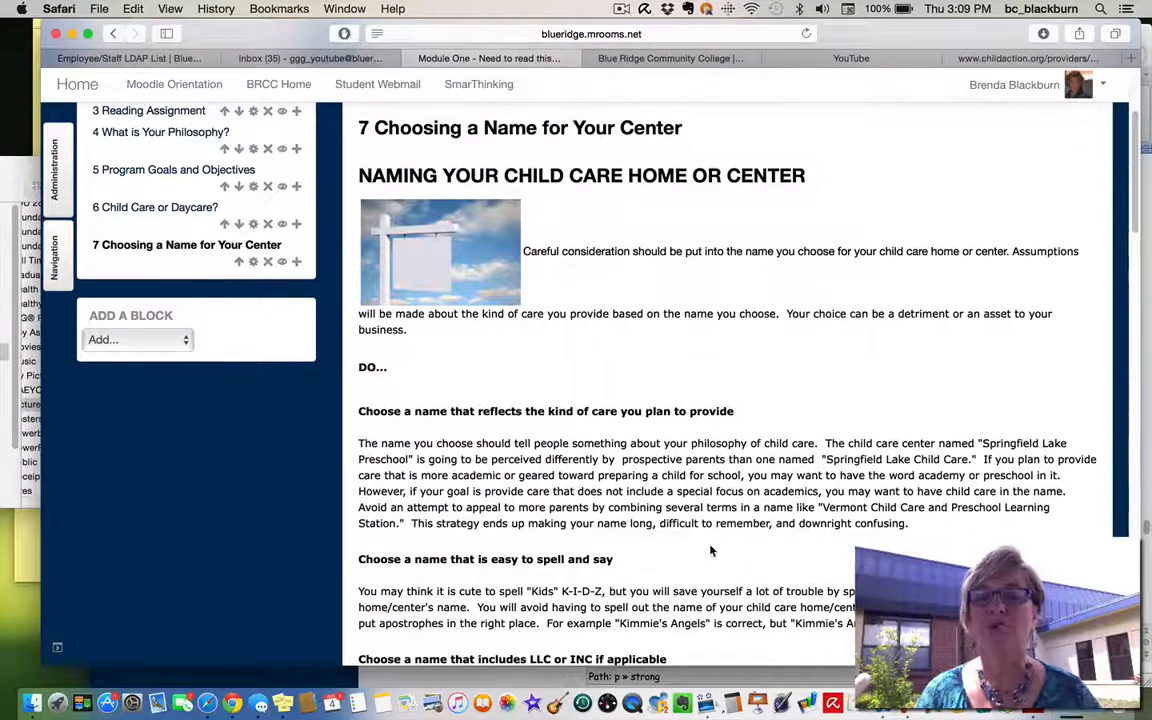
{"action": "scroll", "scroll_direction": "down", "scroll_amount": 3}
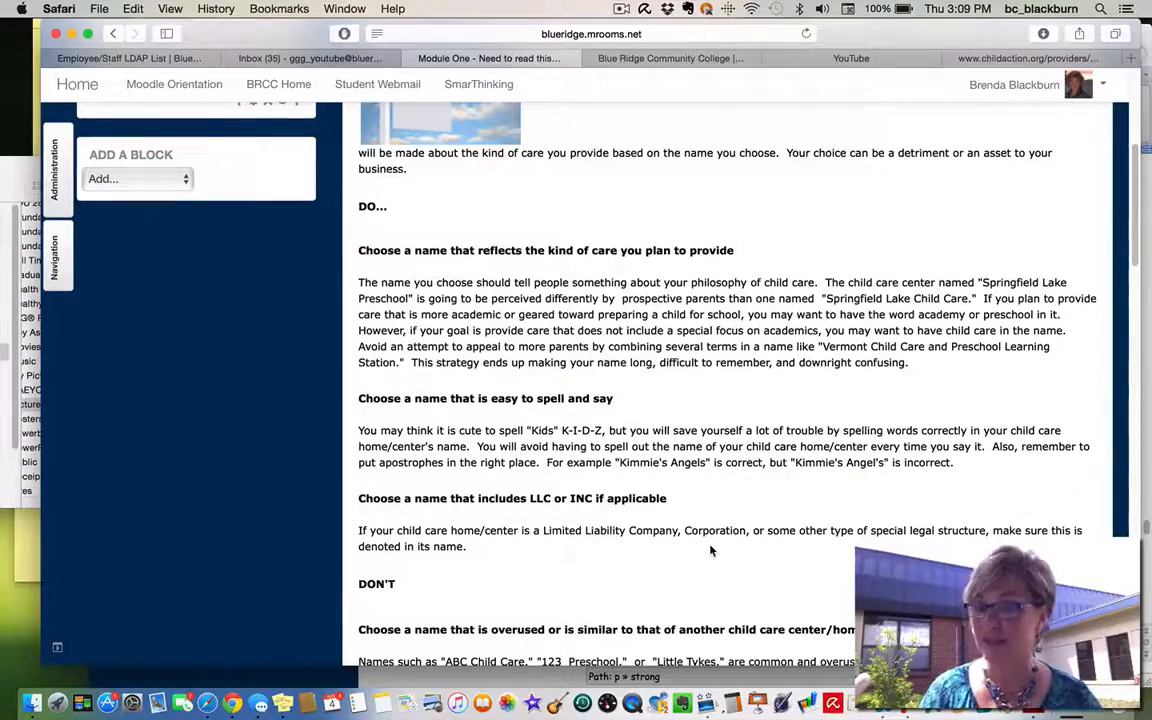
{"action": "scroll", "scroll_direction": "down", "scroll_amount": 3}
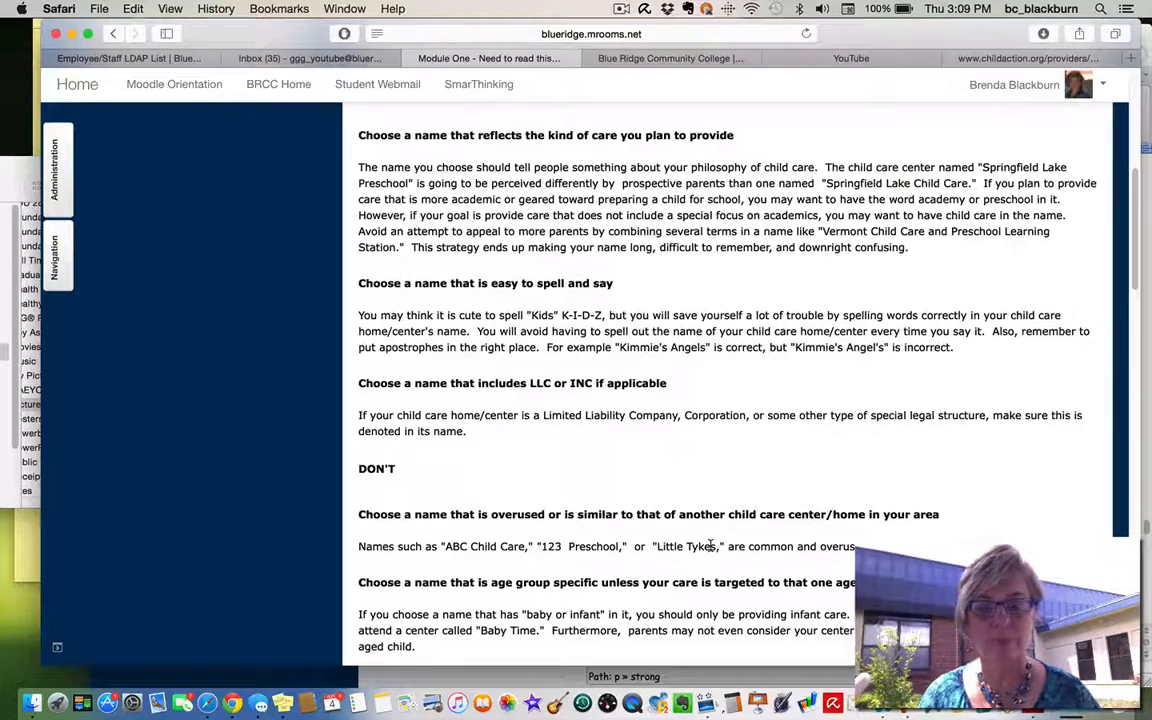
{"action": "scroll", "scroll_direction": "down", "scroll_amount": 3}
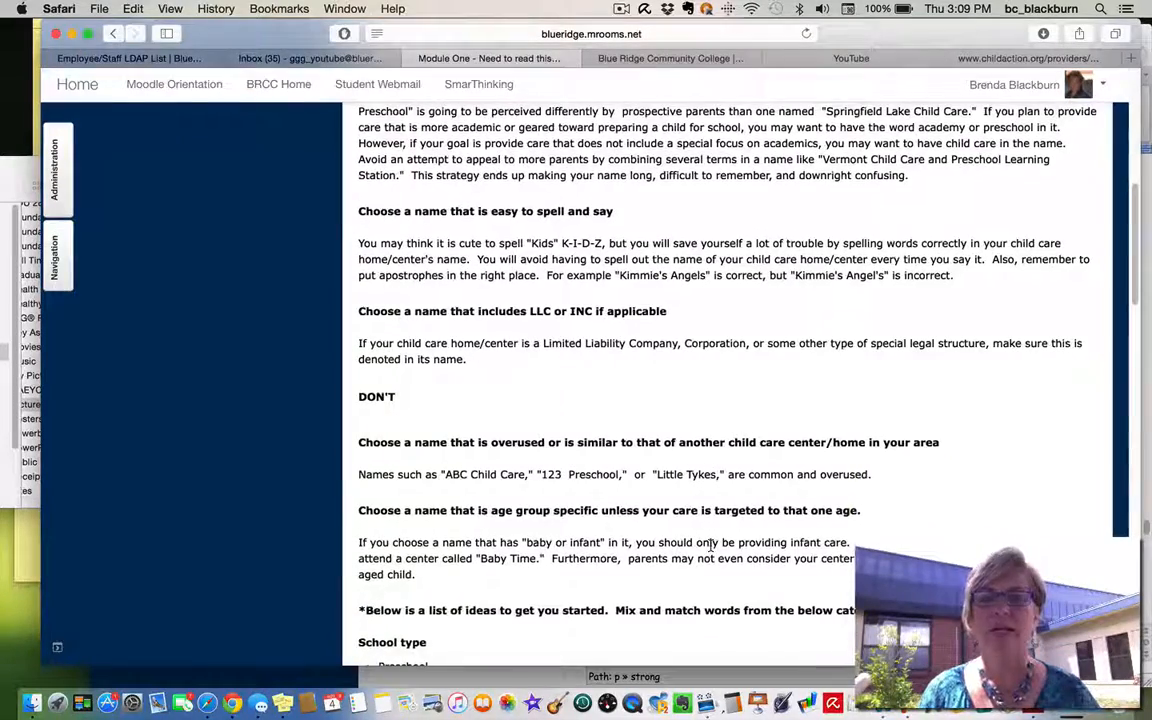
{"action": "scroll", "scroll_direction": "down", "scroll_amount": 3}
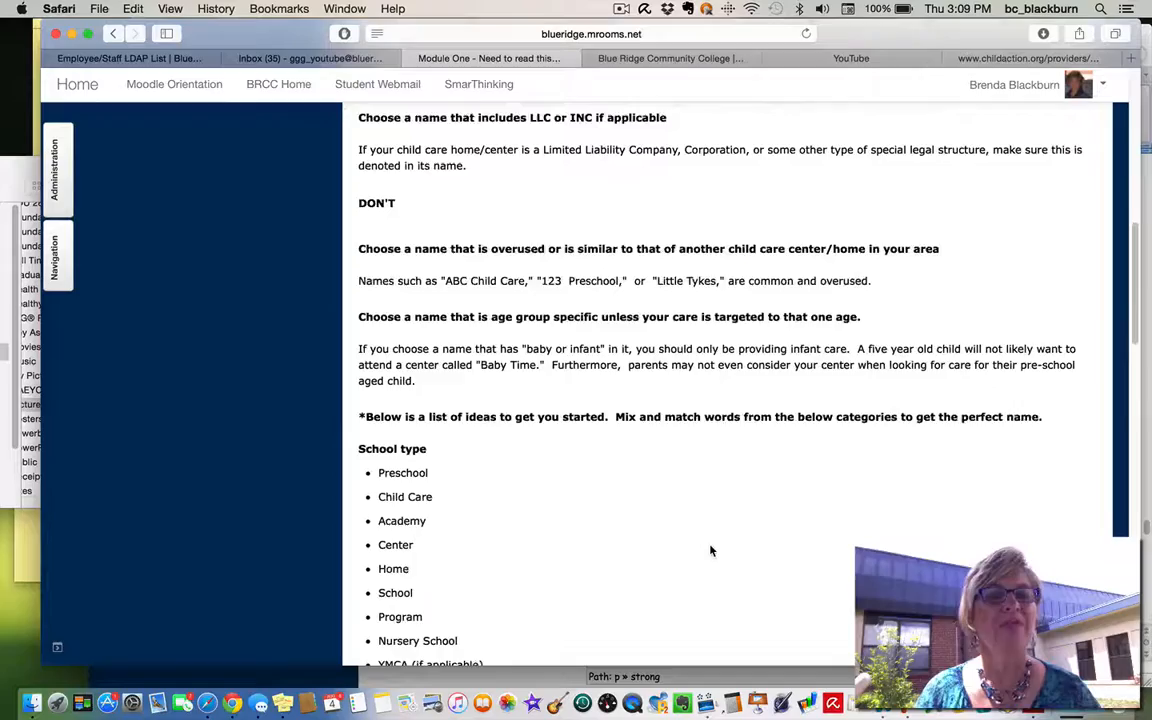
{"action": "scroll", "scroll_direction": "down", "scroll_amount": 3}
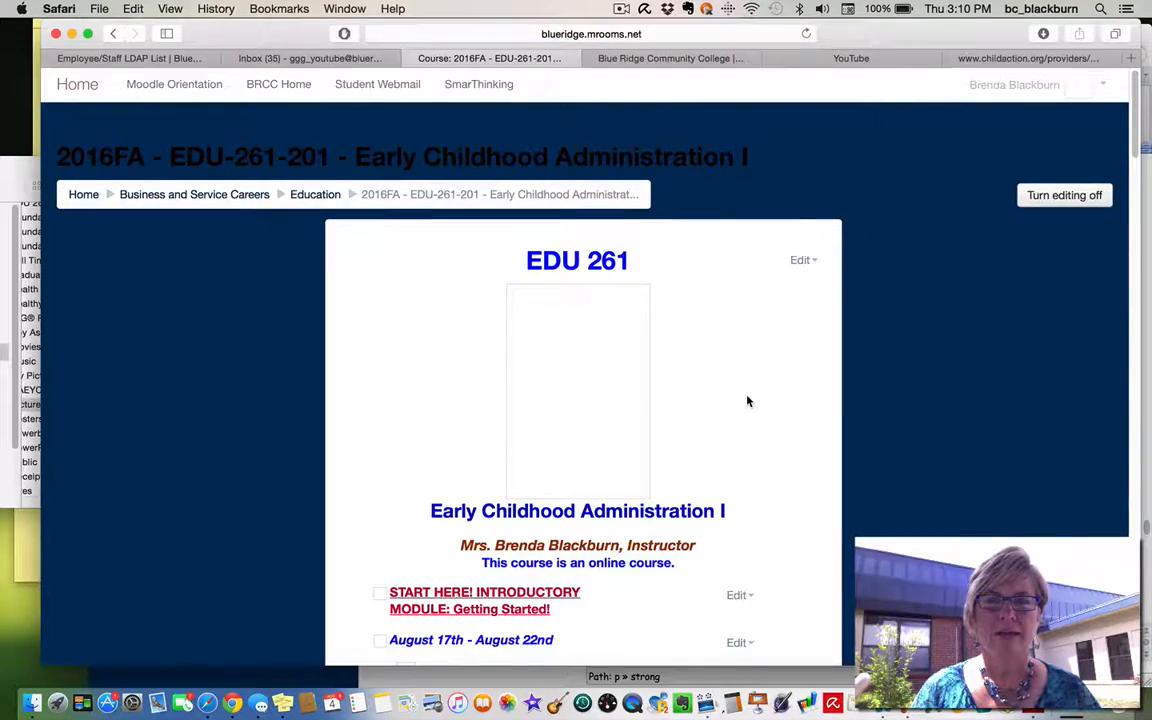
Bring Module One's Getting Started reading and resource items into view on the course page.
{"action": "scroll", "scroll_direction": "down", "scroll_amount": 3}
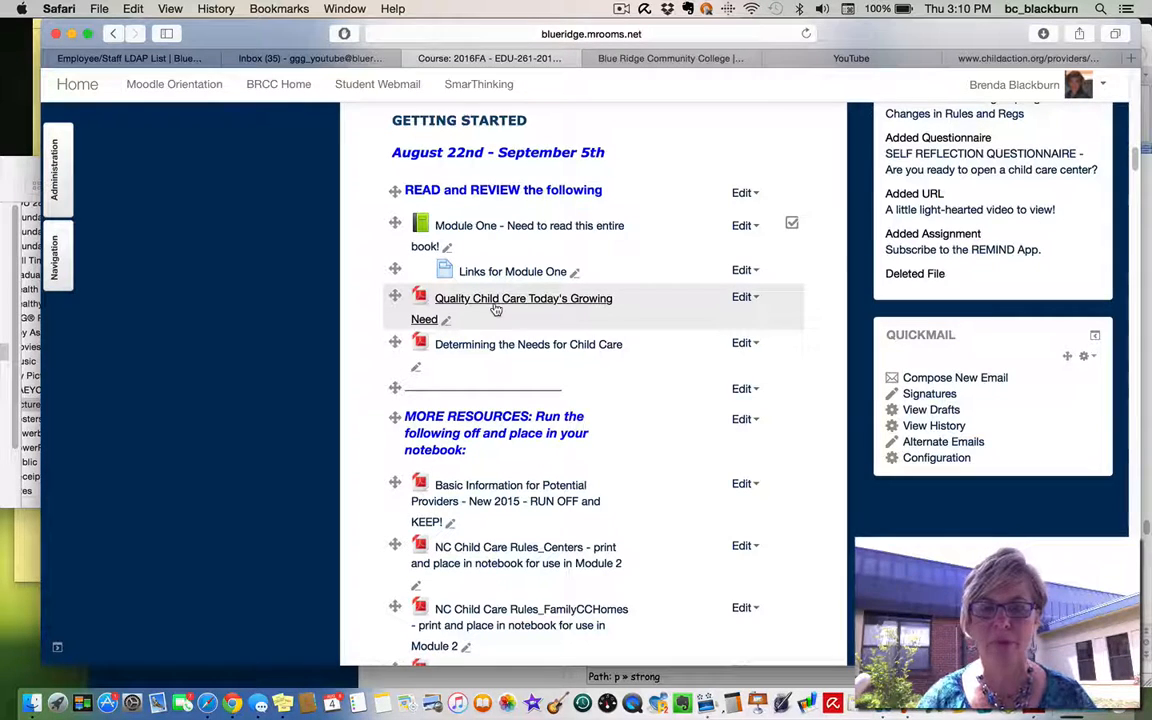
Look over the More Resources handouts down to the Perform these Activities by September 5th section.
{"action": "scroll", "scroll_direction": "down", "scroll_amount": 3}
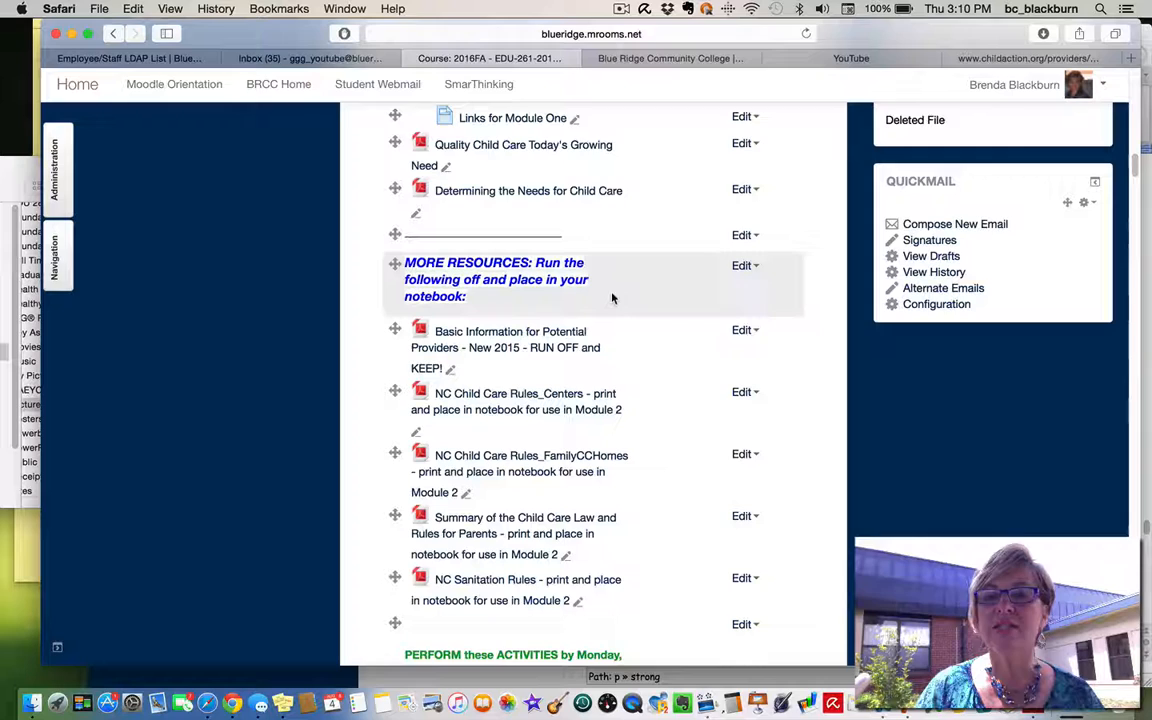
{"action": "scroll", "scroll_direction": "down", "scroll_amount": 3}
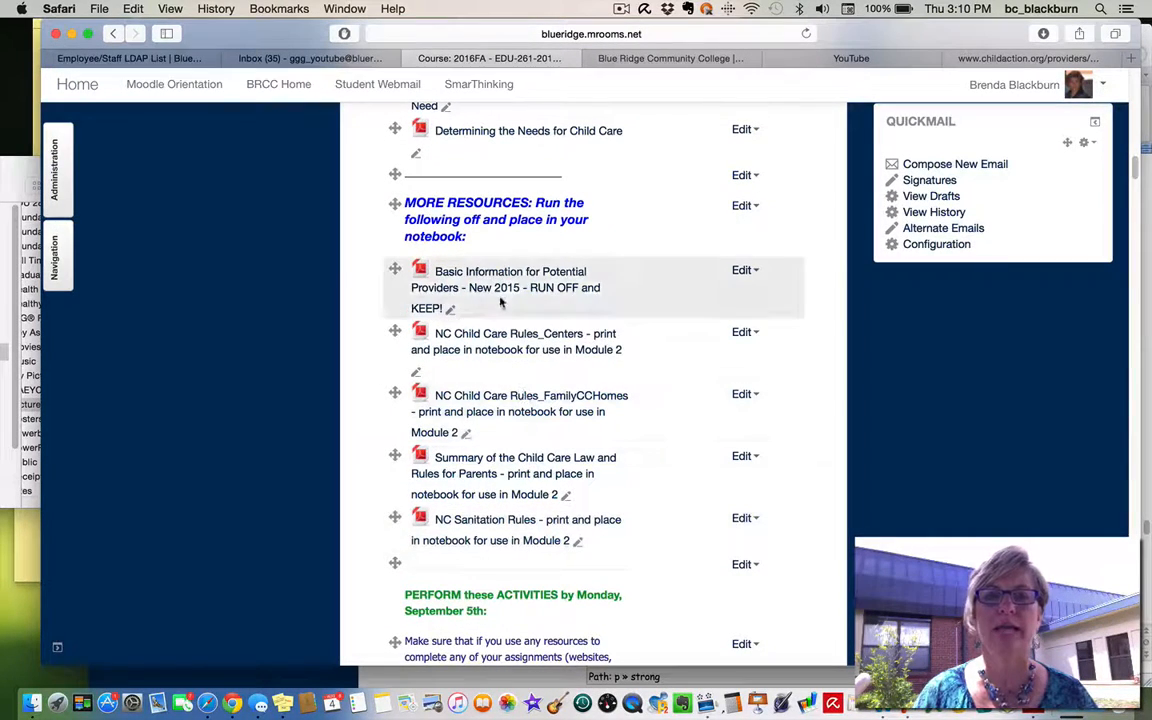
{"action": "mouse_move", "coordinate": [520, 296]}
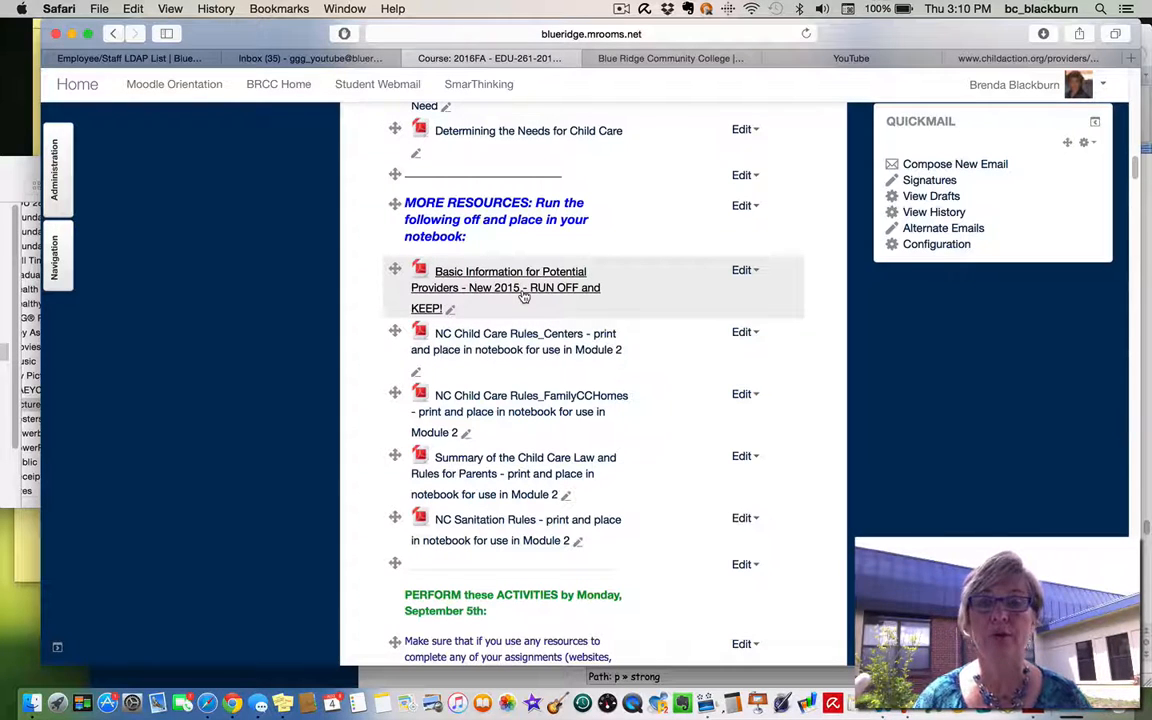
{"action": "scroll", "scroll_direction": "down", "scroll_amount": 3}
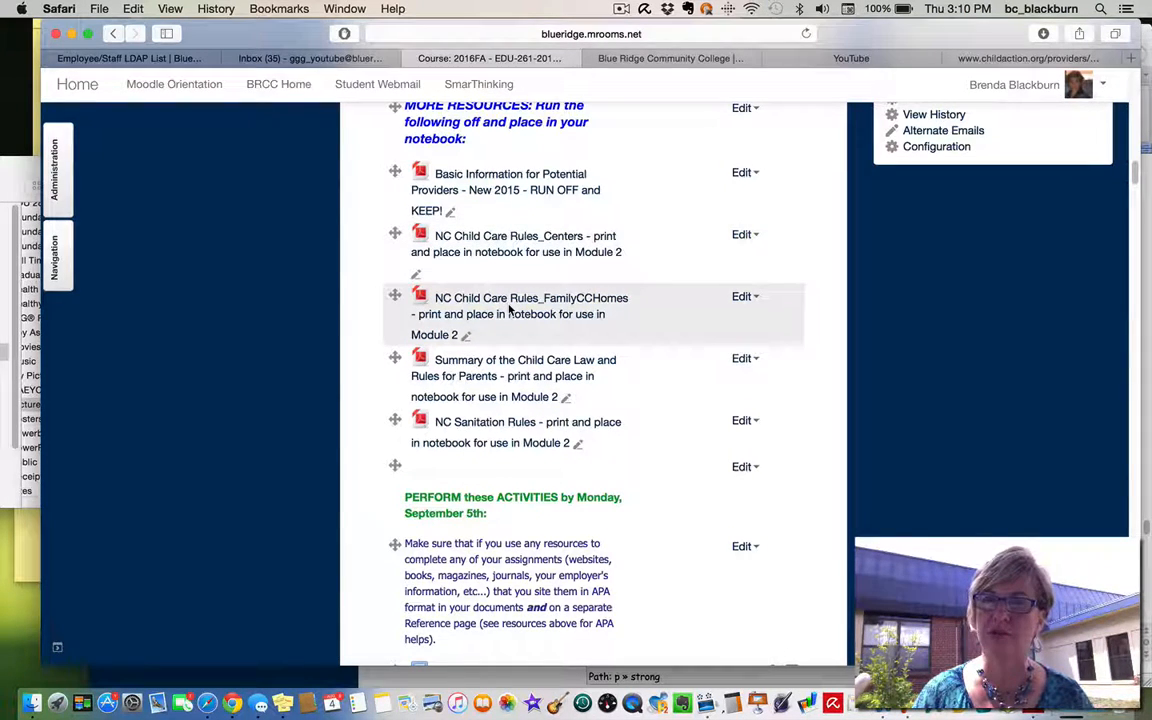
{"action": "scroll", "scroll_direction": "down", "scroll_amount": 3}
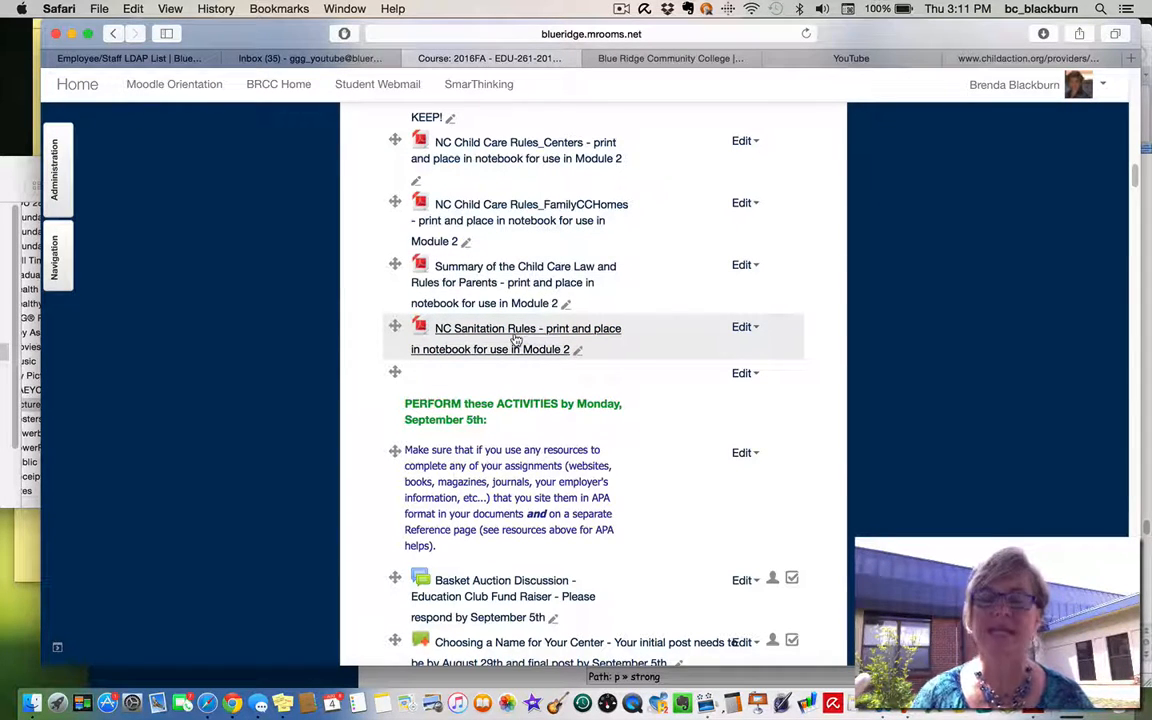
{"action": "scroll", "scroll_direction": "down", "scroll_amount": 3}
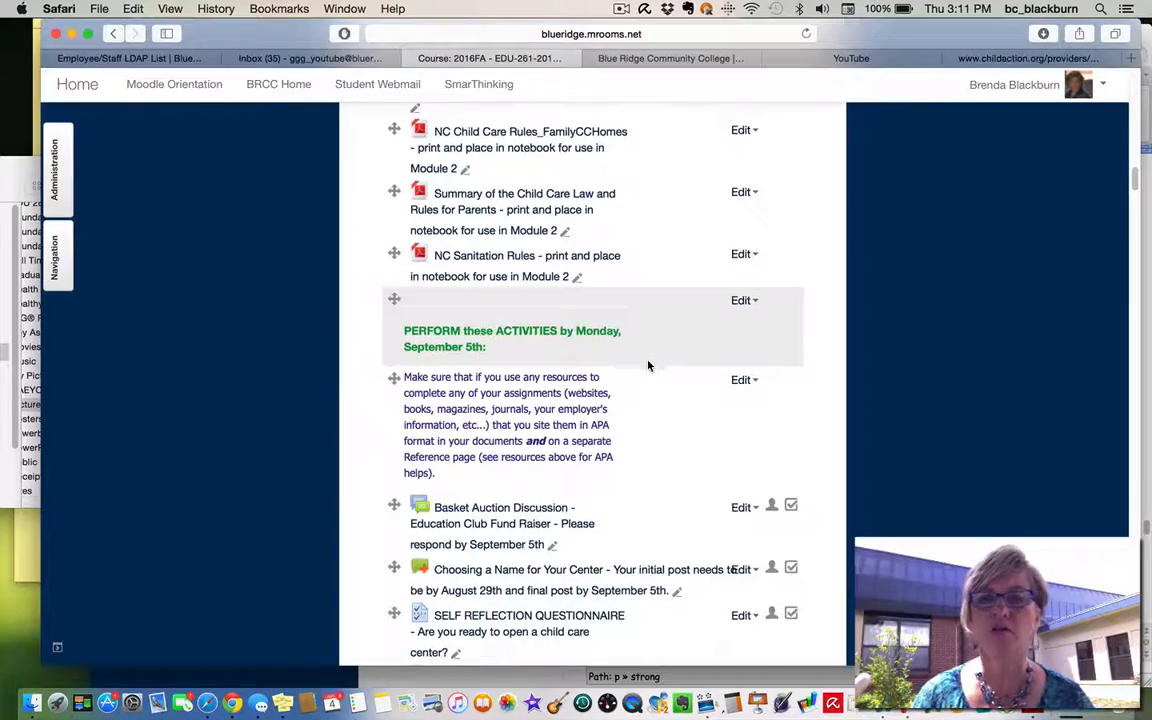
{"action": "scroll", "scroll_direction": "down", "scroll_amount": 3}
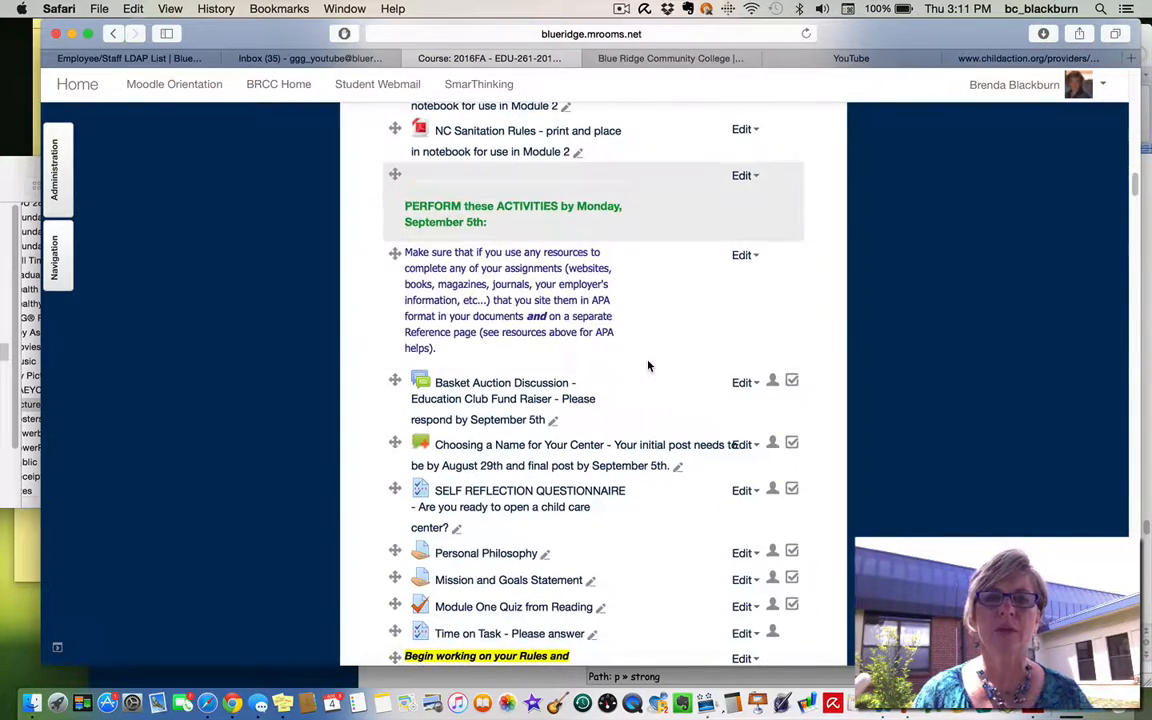
{"action": "scroll", "scroll_direction": "down", "scroll_amount": 3}
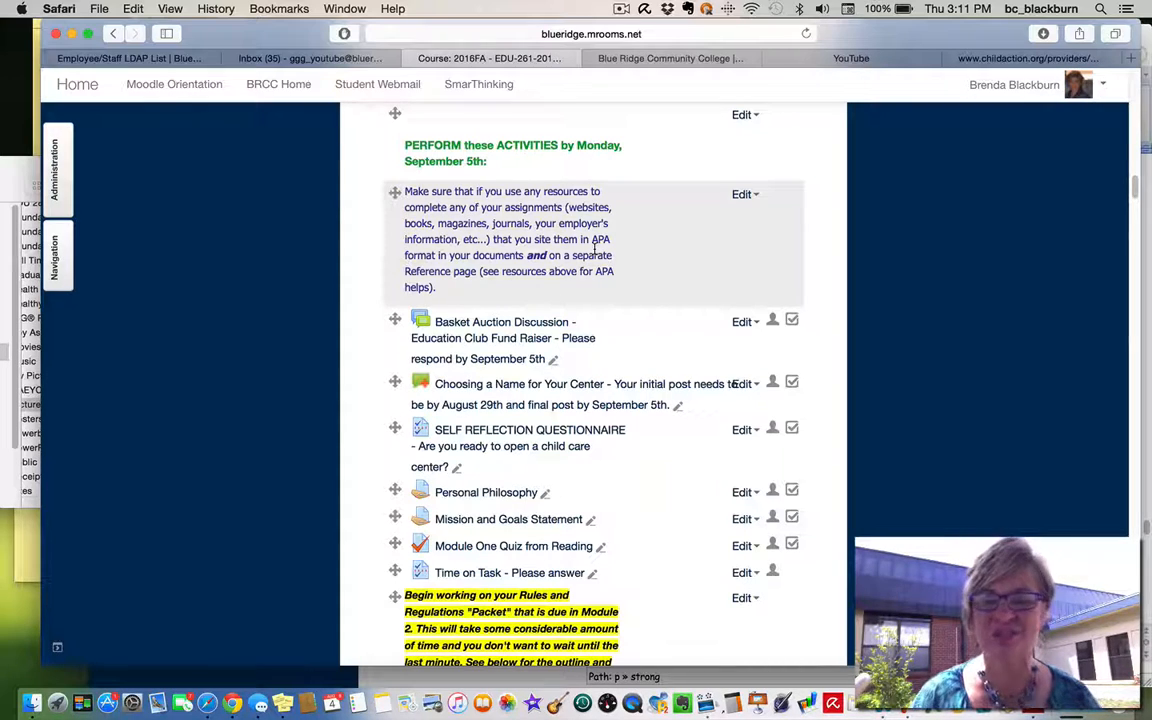
{"action": "scroll", "scroll_direction": "down", "scroll_amount": 3}
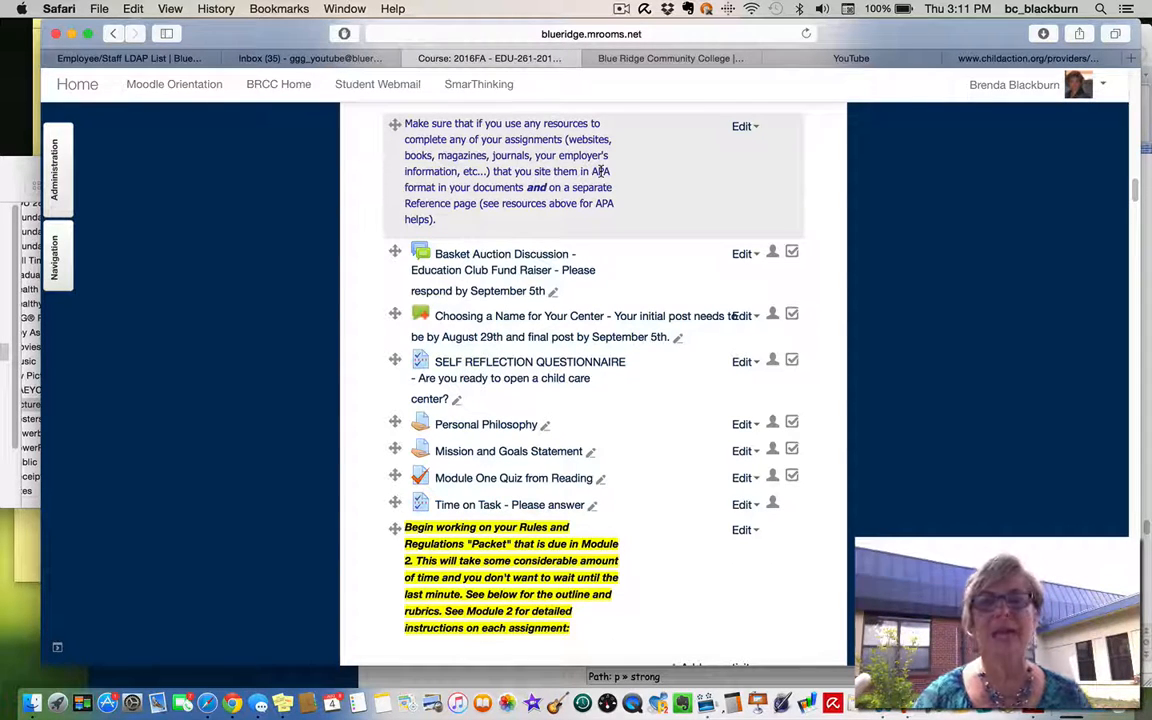
{"action": "mouse_move", "coordinate": [672, 188]}
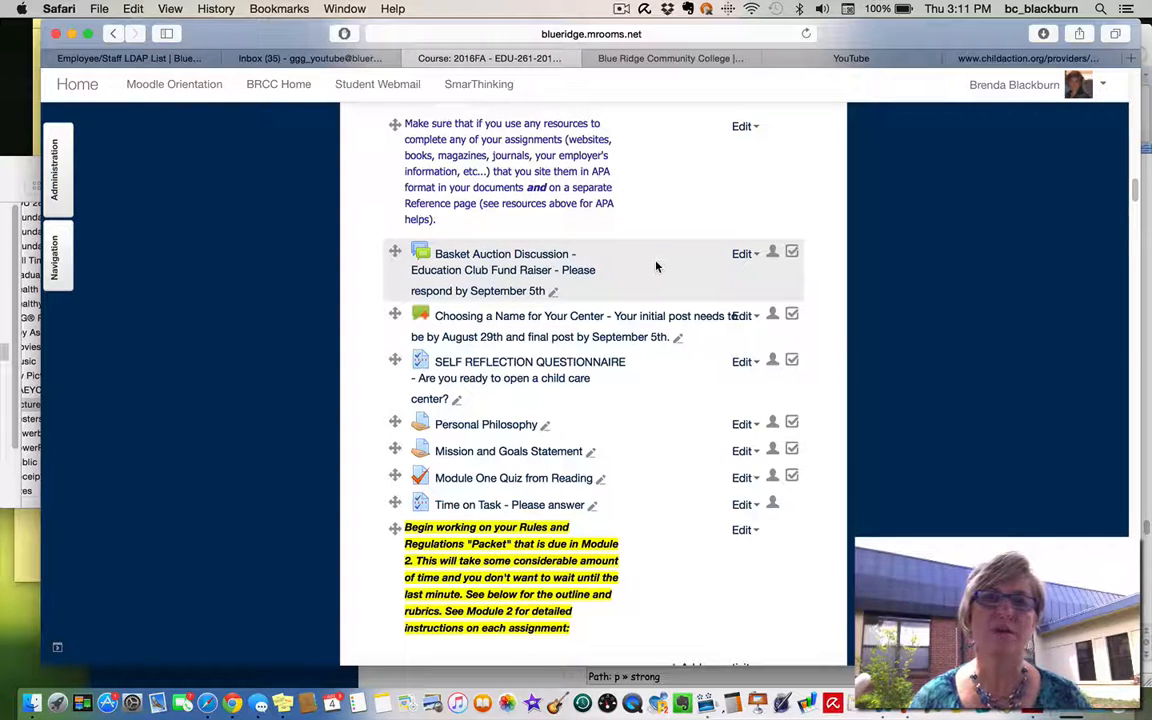
{"action": "scroll", "scroll_direction": "down", "scroll_amount": 3}
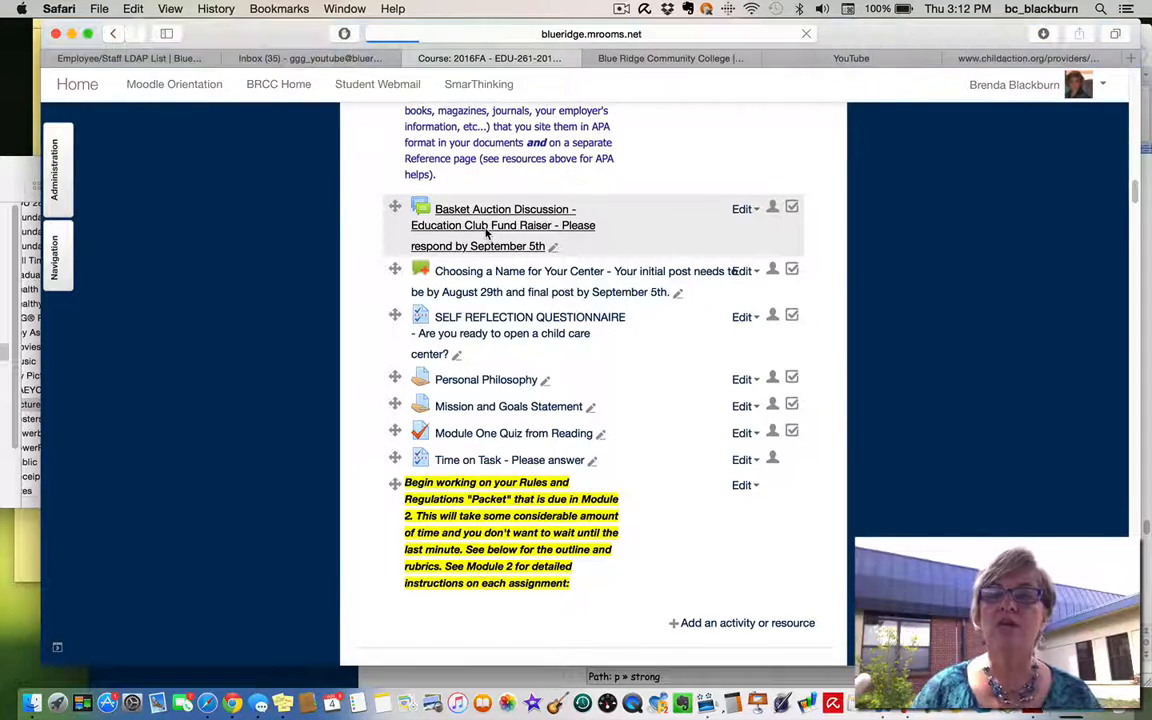
Open the Basket Auction Discussion forum for the Education Club fund raiser.
{"action": "left_click", "coordinate": [504, 216]}
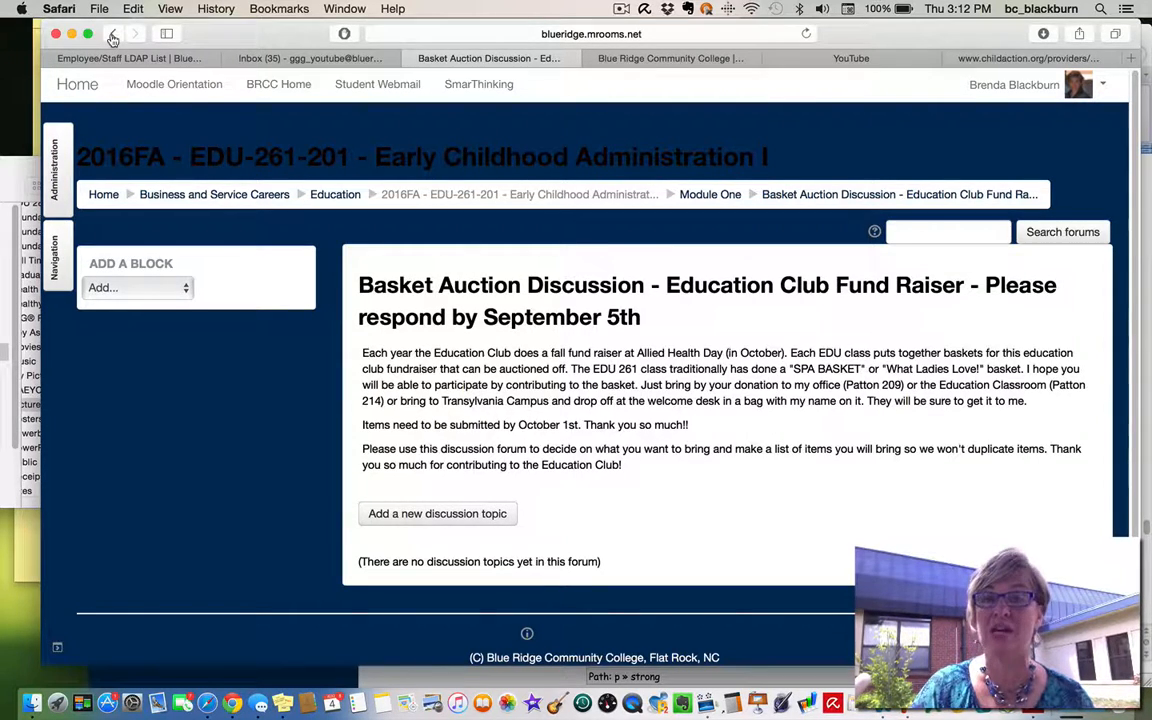
Go back from the forum to the course page's Module One activity list.
{"action": "left_click", "coordinate": [112, 32]}
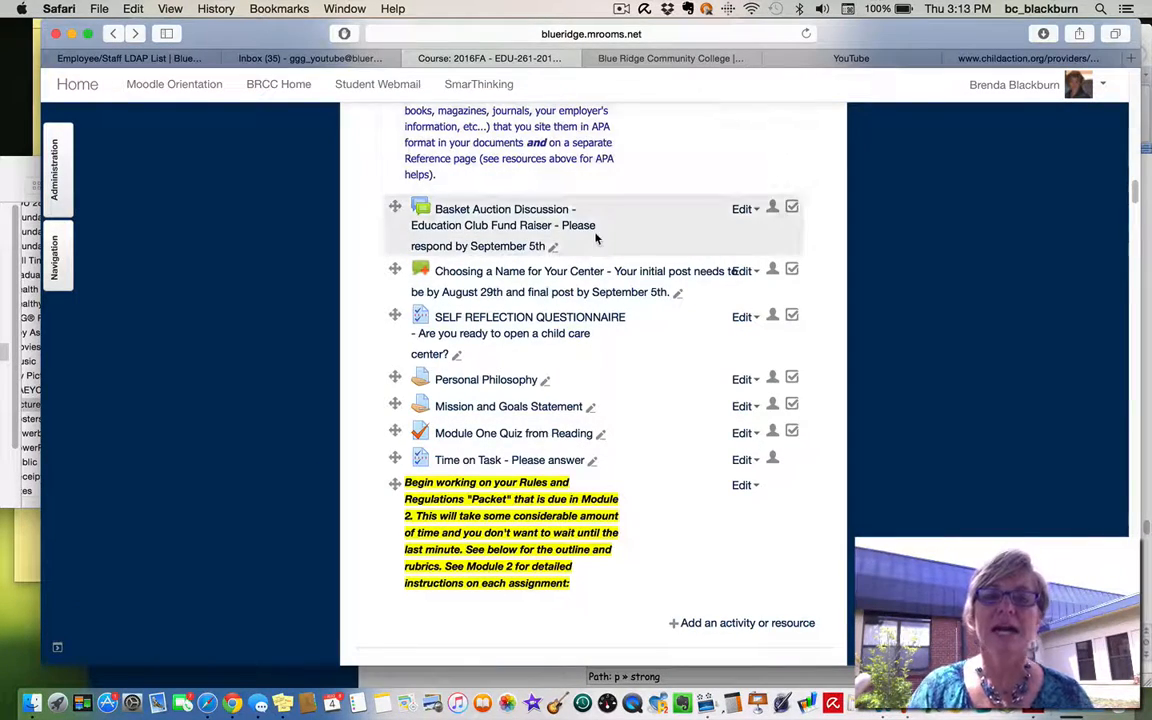
{"action": "mouse_move", "coordinate": [576, 280]}
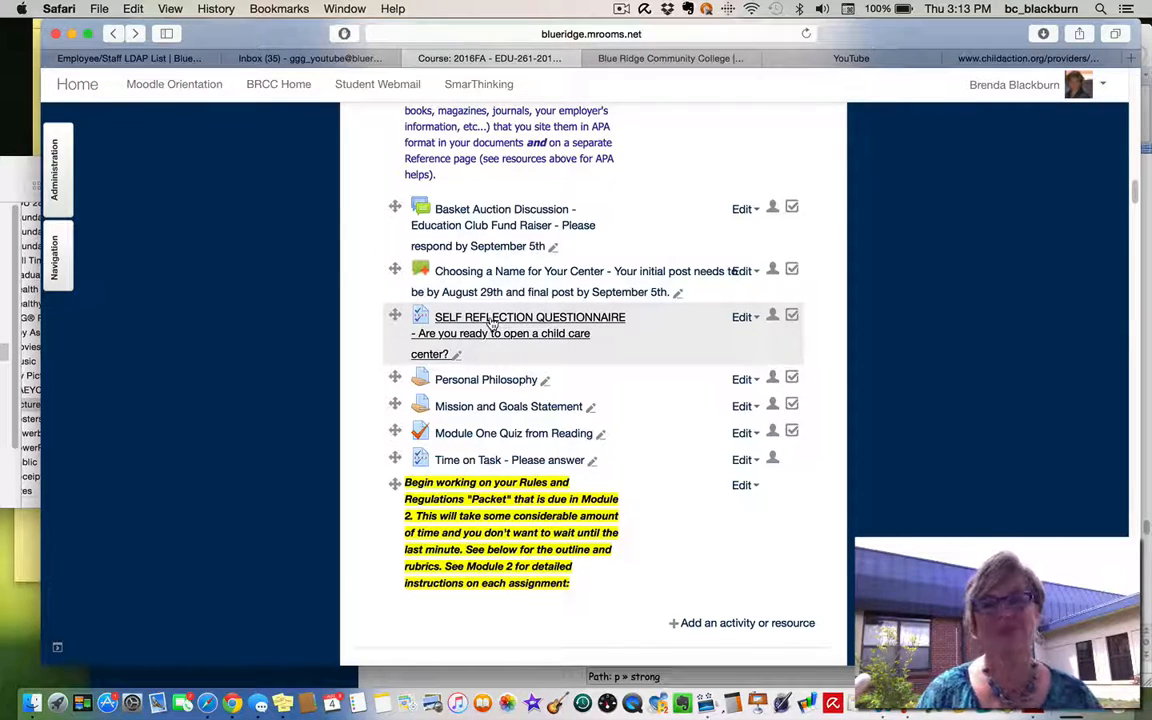
{"action": "mouse_move", "coordinate": [636, 398]}
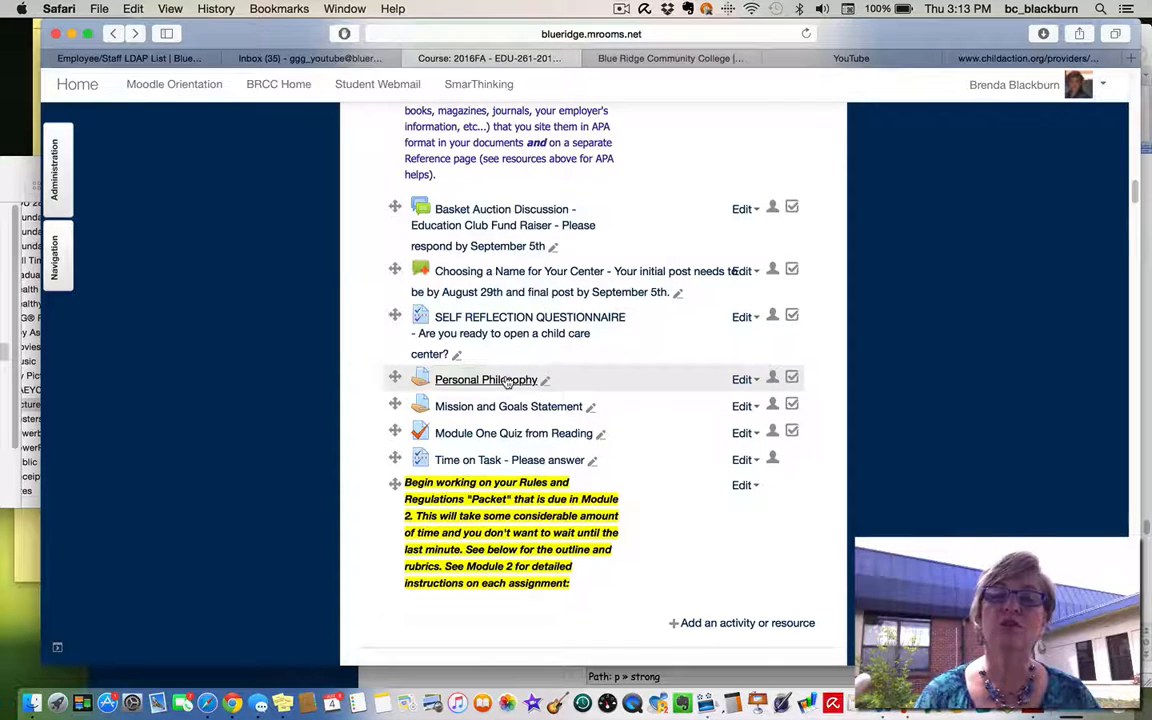
{"action": "left_click", "coordinate": [484, 380]}
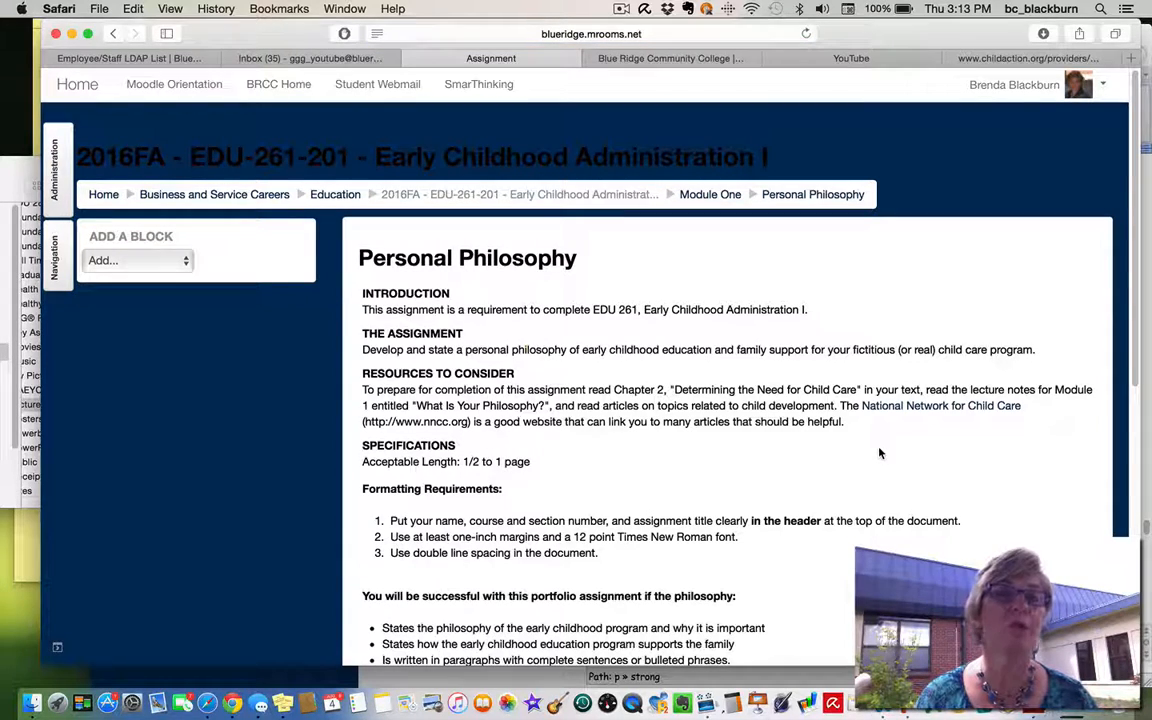
{"action": "scroll", "scroll_direction": "down", "scroll_amount": 3}
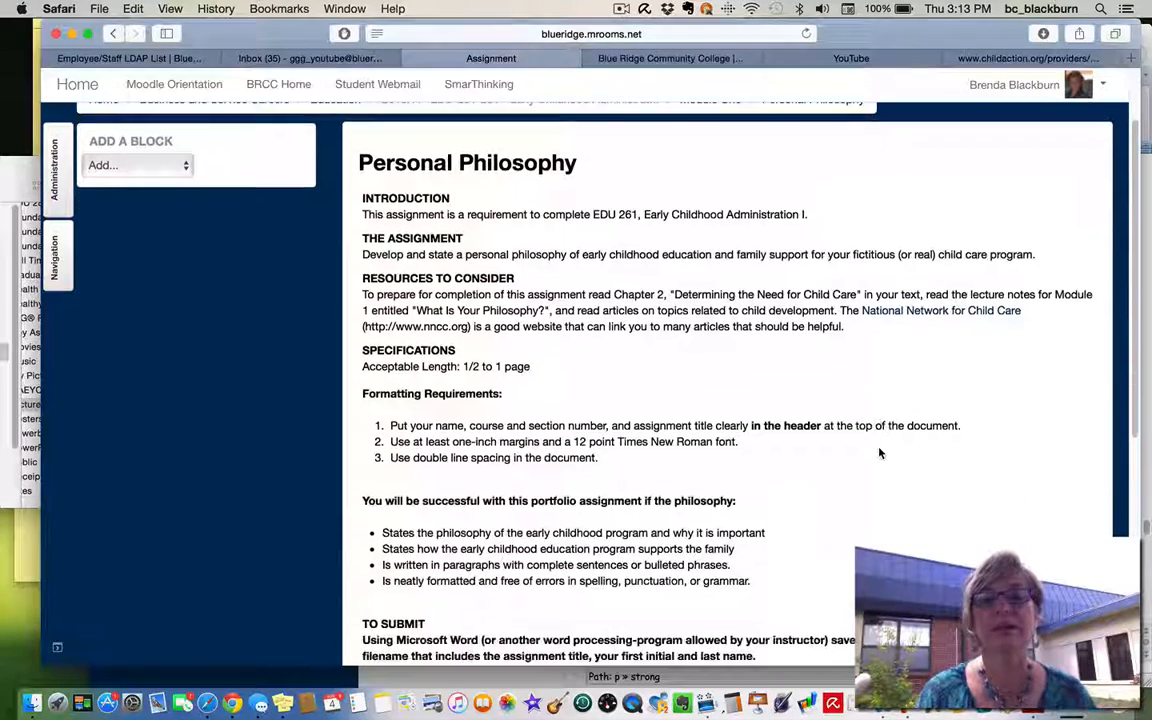
{"action": "scroll", "scroll_direction": "down", "scroll_amount": 3}
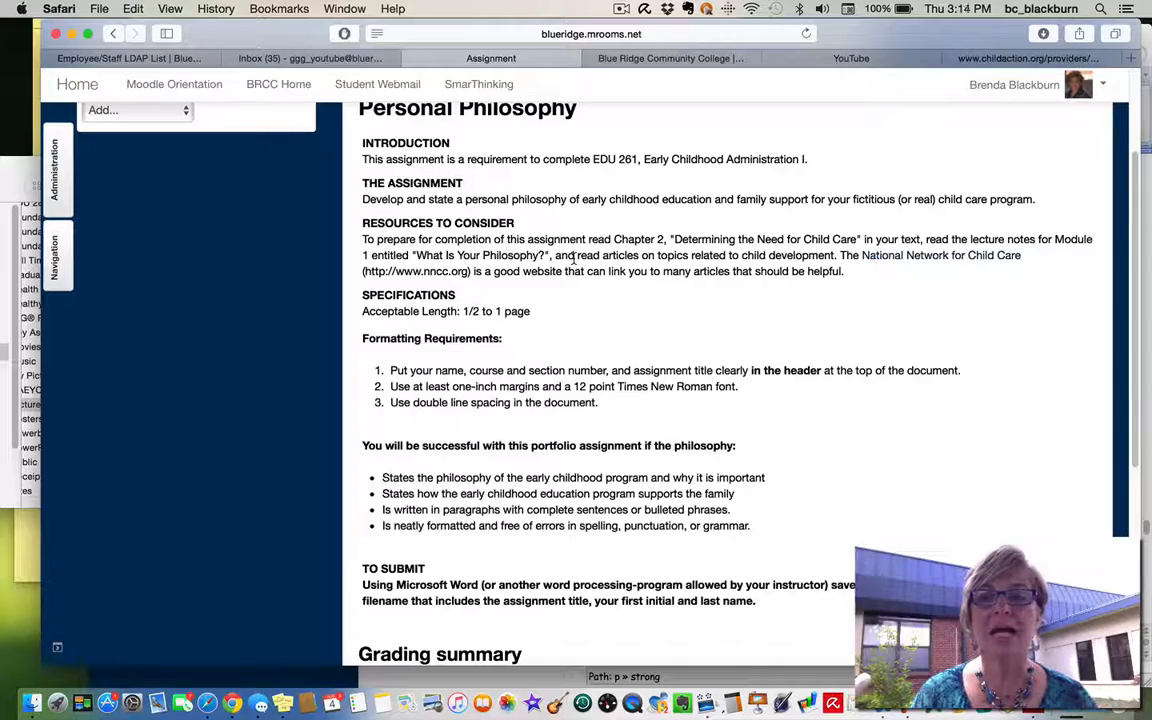
{"action": "scroll", "scroll_direction": "up", "scroll_amount": 3}
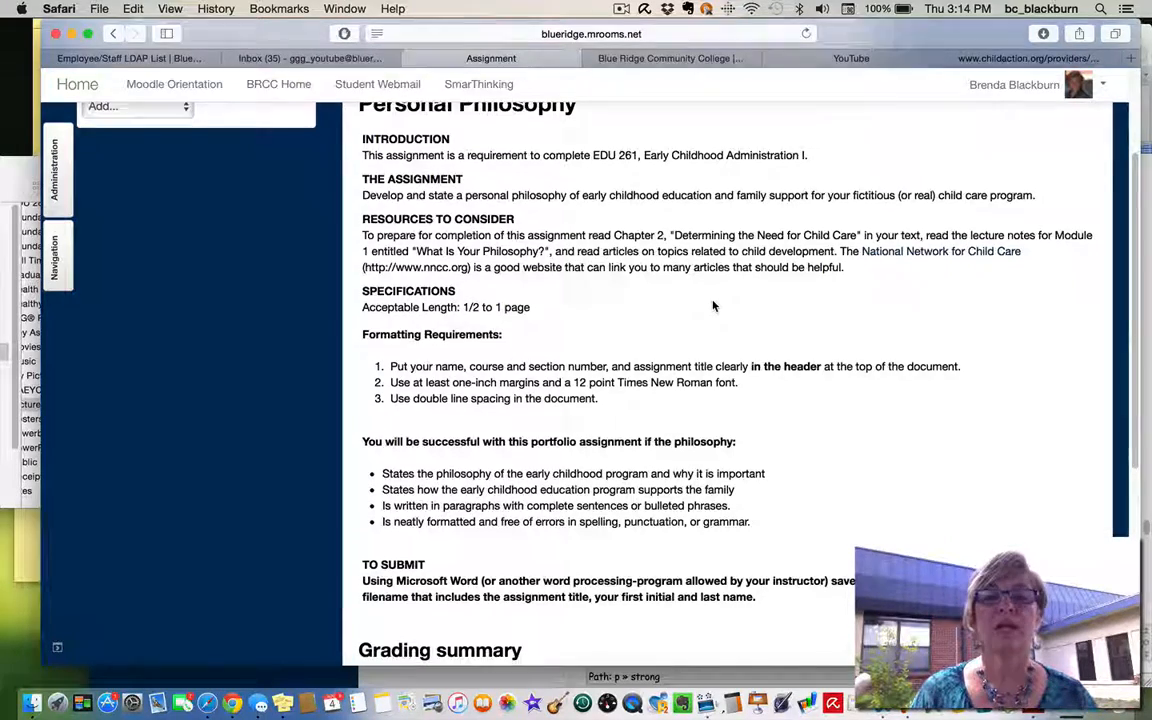
{"action": "scroll", "scroll_direction": "down", "scroll_amount": 3}
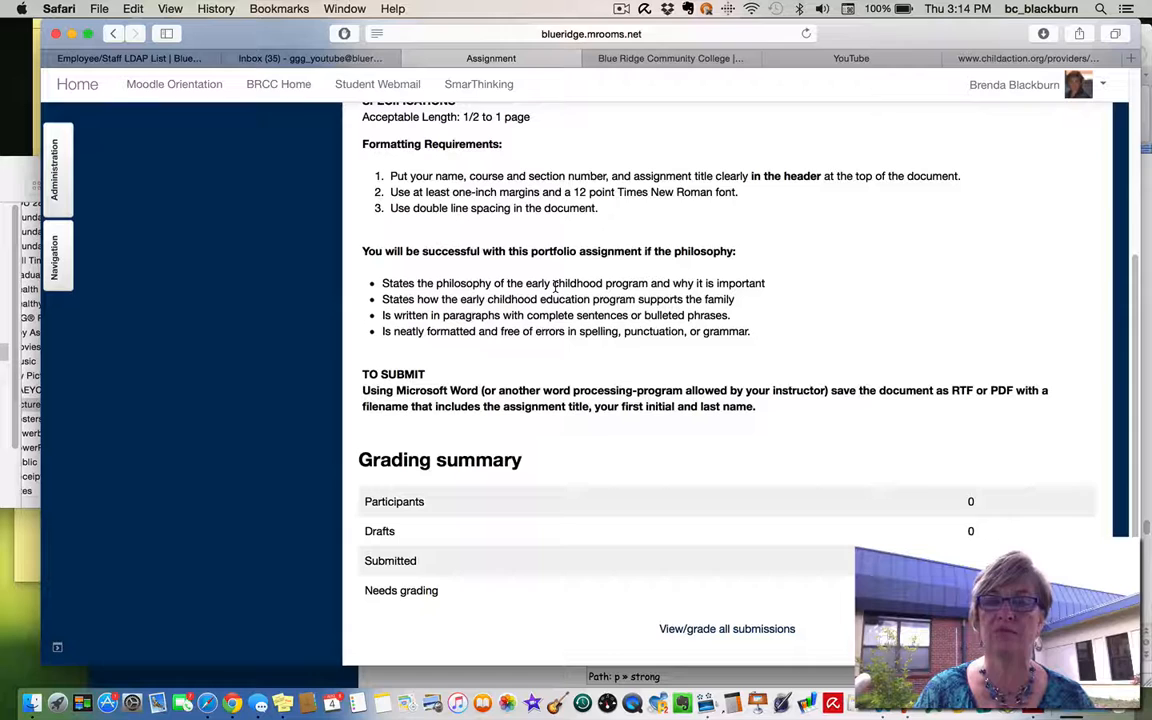
{"action": "mouse_move", "coordinate": [772, 300]}
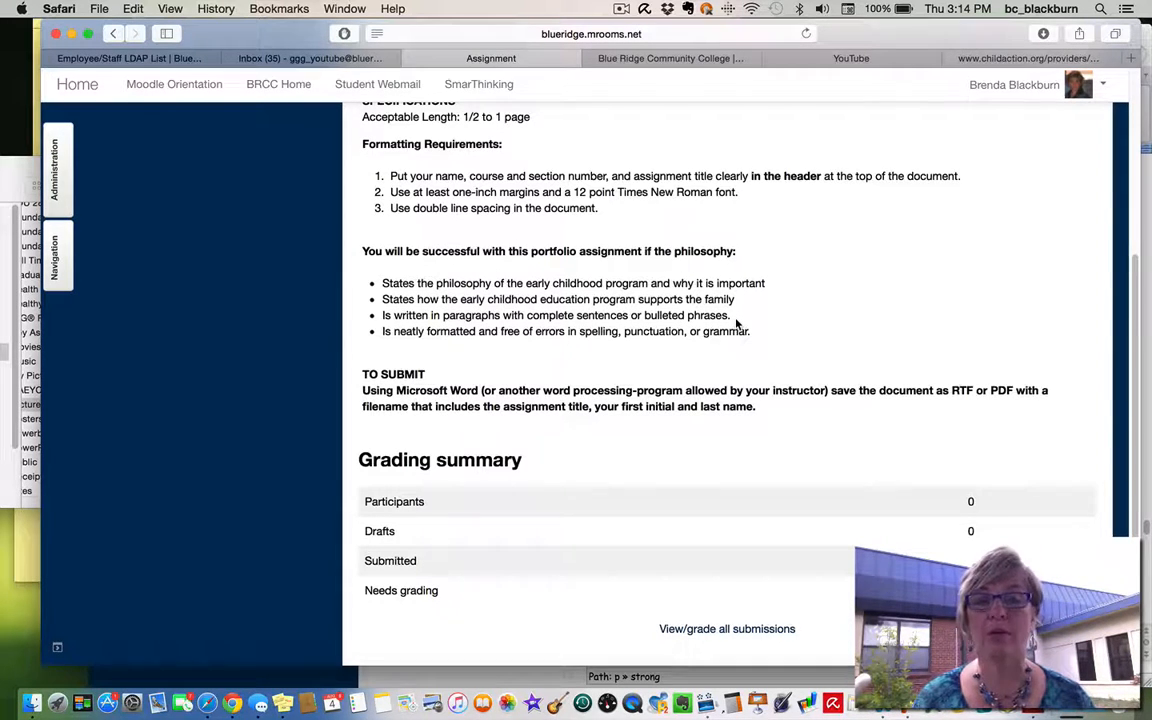
{"action": "mouse_move", "coordinate": [738, 360]}
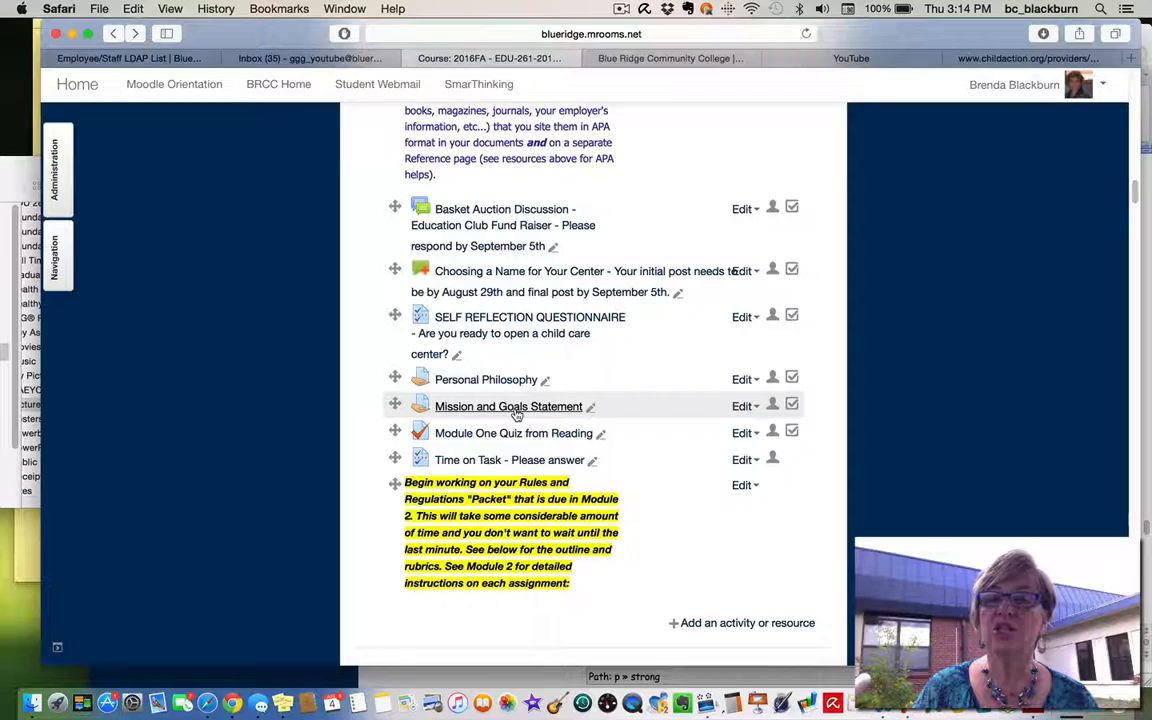
Read the Mission and Goals Statement assignment's requirements, success criteria and grading summary, then return to the course page.
{"action": "left_click", "coordinate": [508, 406]}
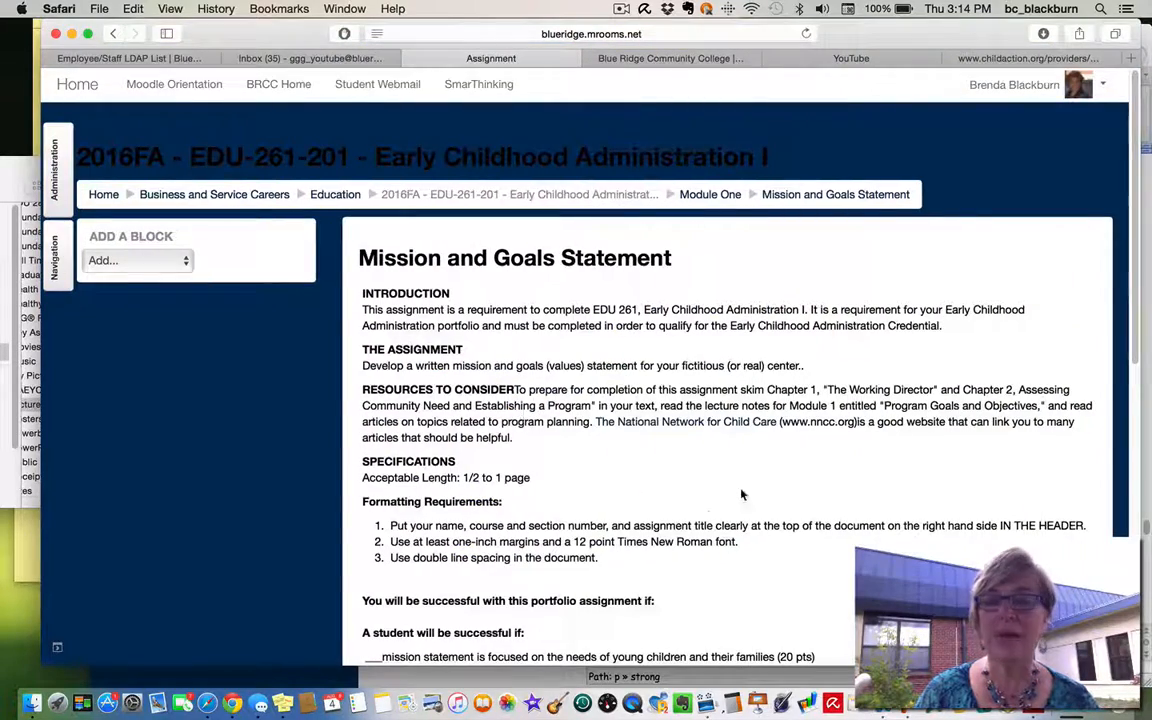
{"action": "scroll", "scroll_direction": "down", "scroll_amount": 3}
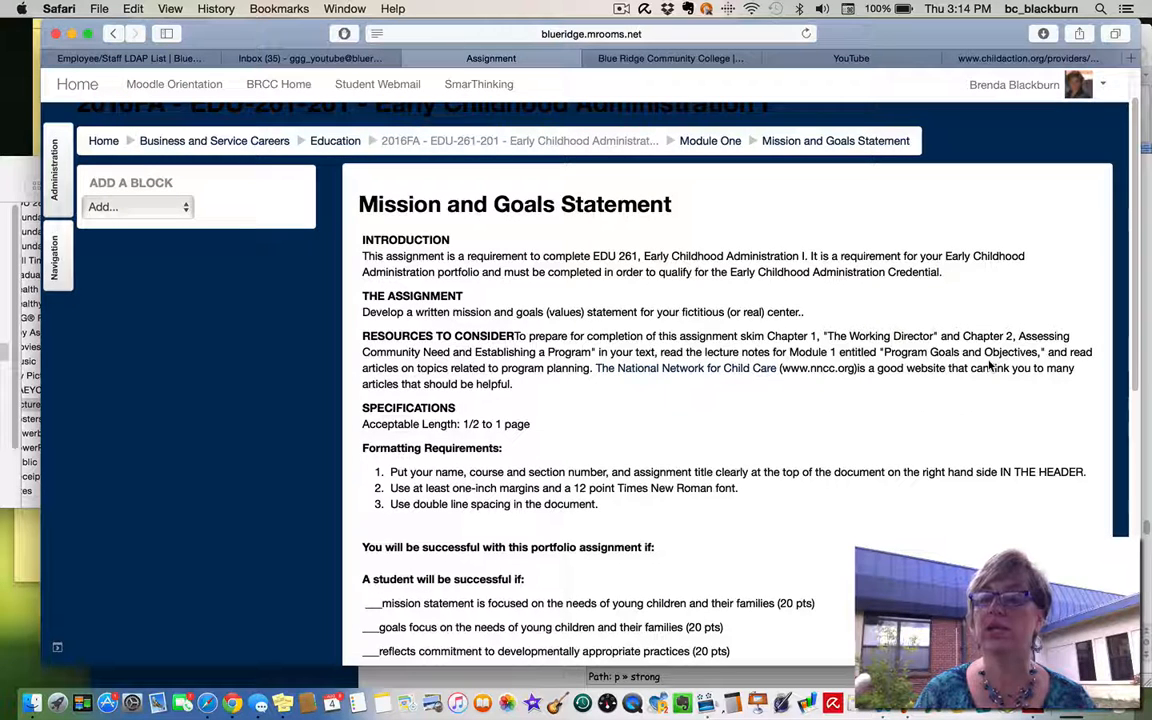
{"action": "mouse_move", "coordinate": [1036, 388]}
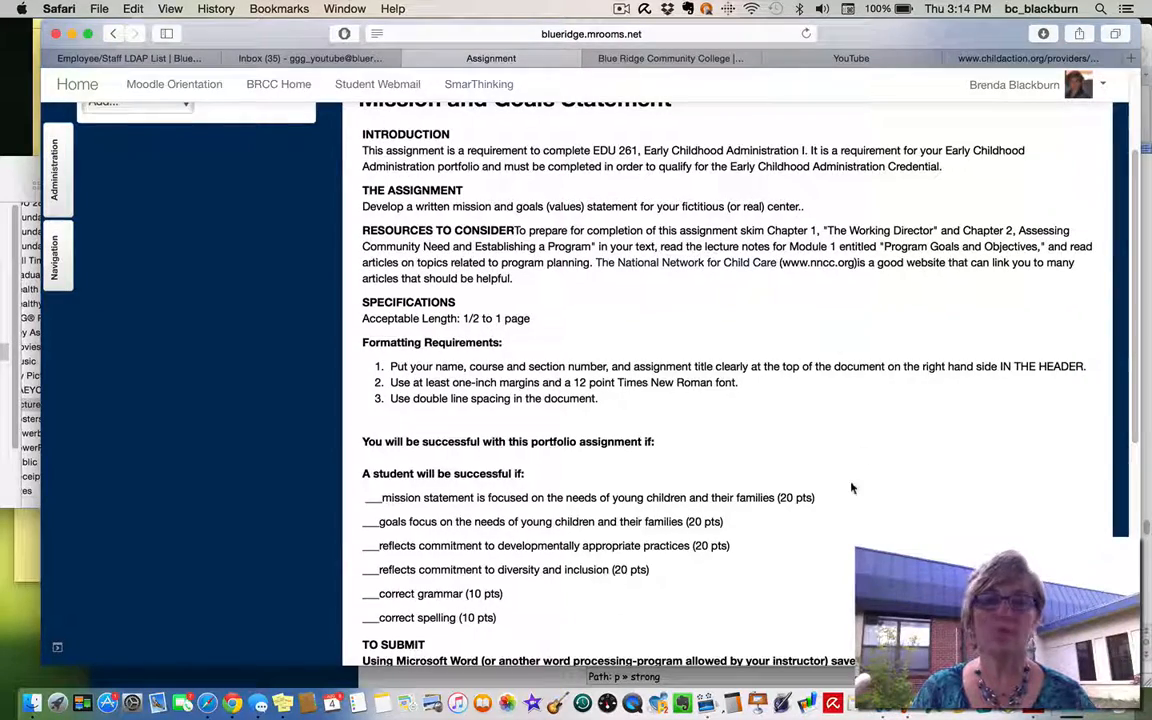
{"action": "scroll", "scroll_direction": "down", "scroll_amount": 3}
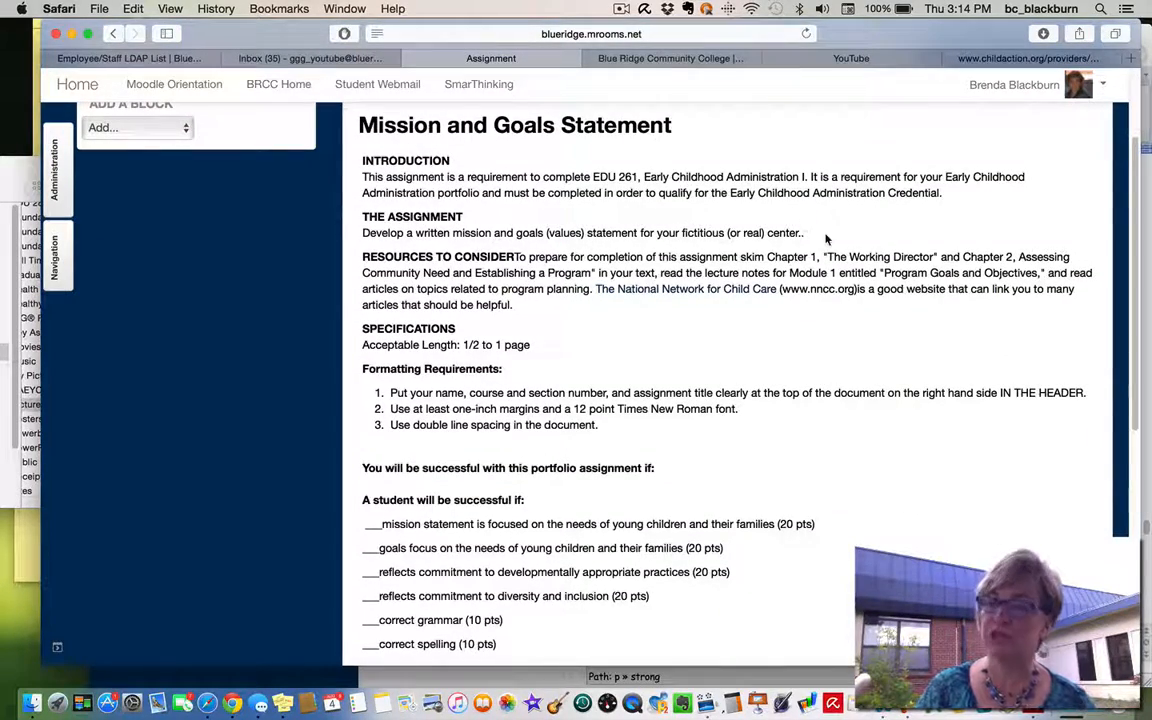
{"action": "scroll", "scroll_direction": "down", "scroll_amount": 3}
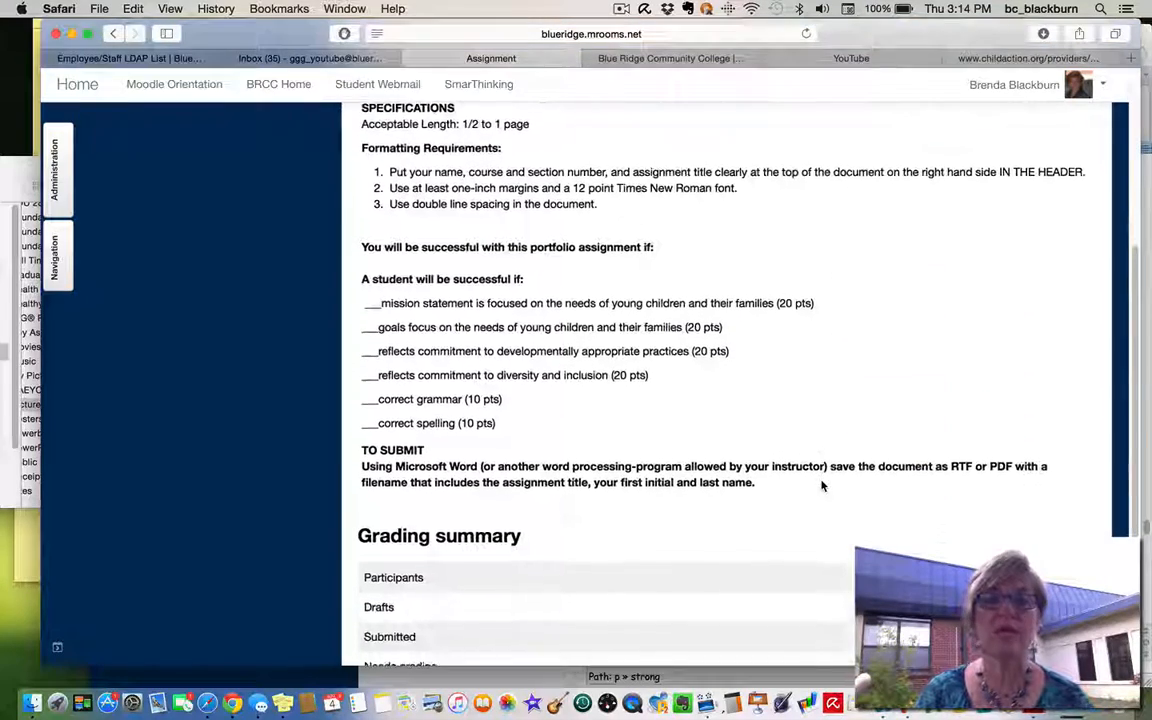
{"action": "scroll", "scroll_direction": "down", "scroll_amount": 3}
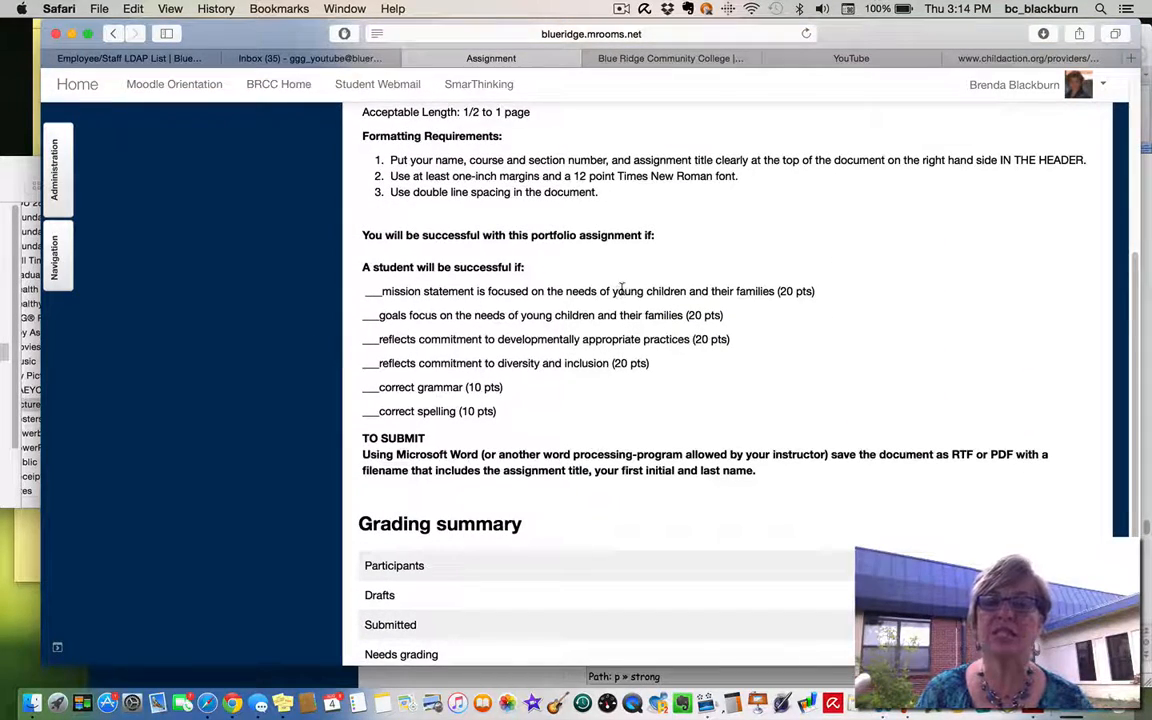
{"action": "mouse_move", "coordinate": [780, 348]}
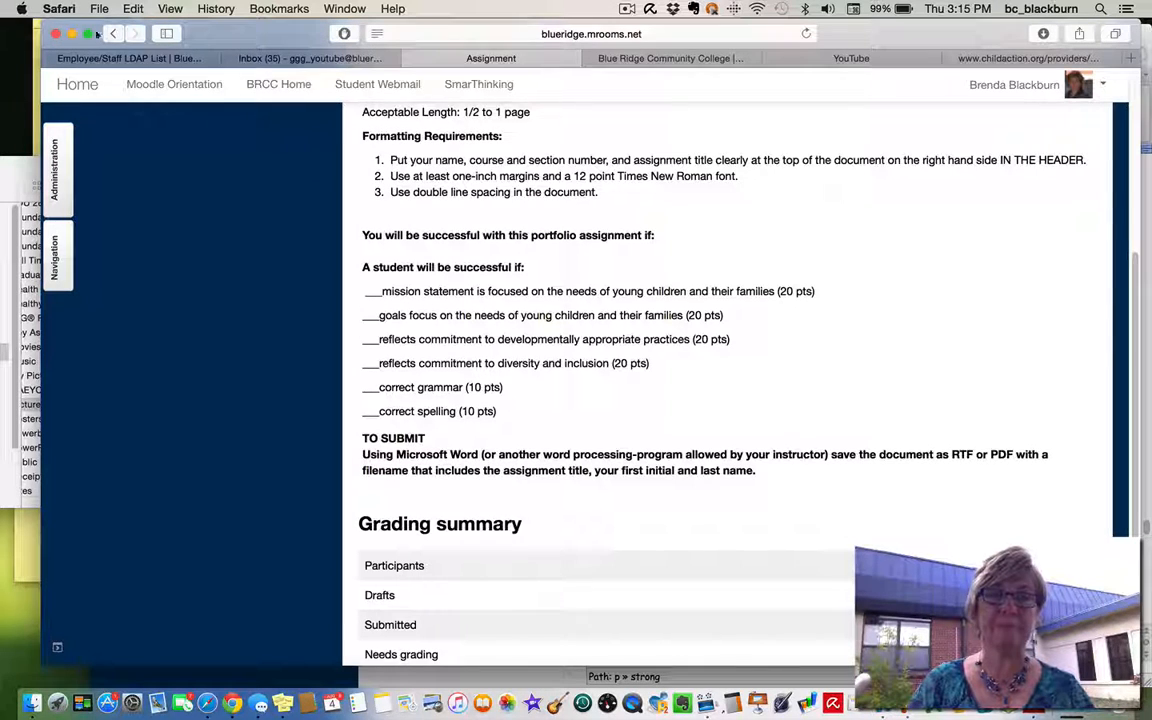
{"action": "left_click", "coordinate": [112, 32]}
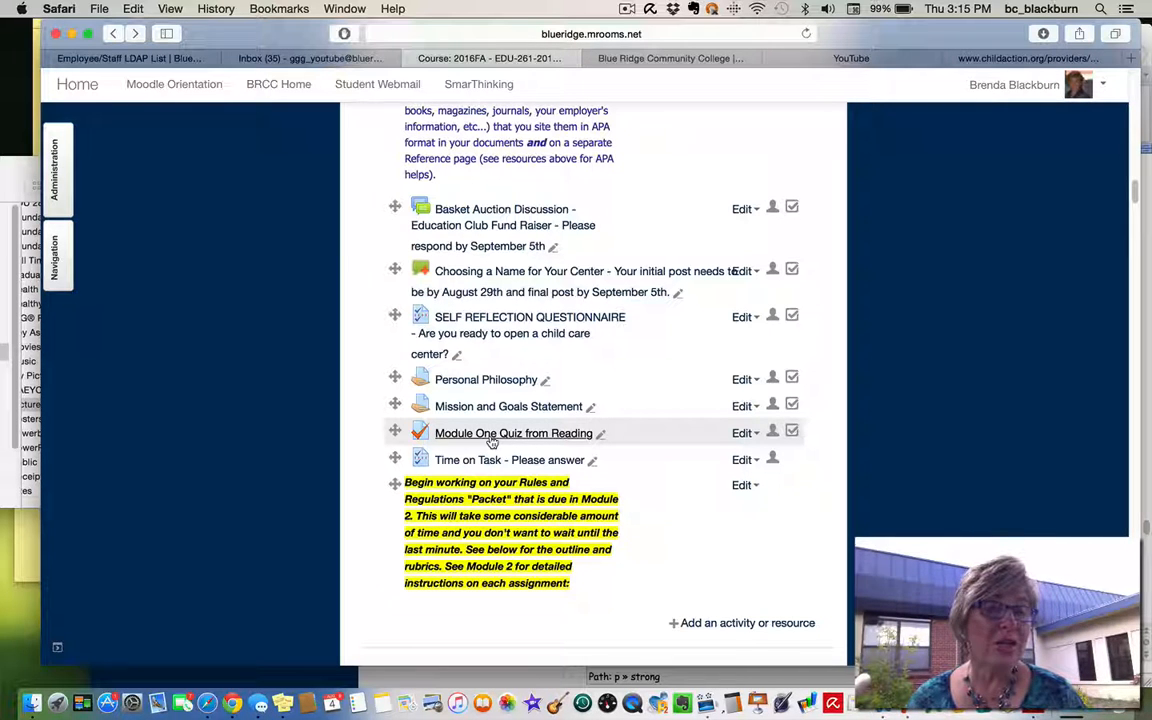
{"action": "mouse_move", "coordinate": [696, 428]}
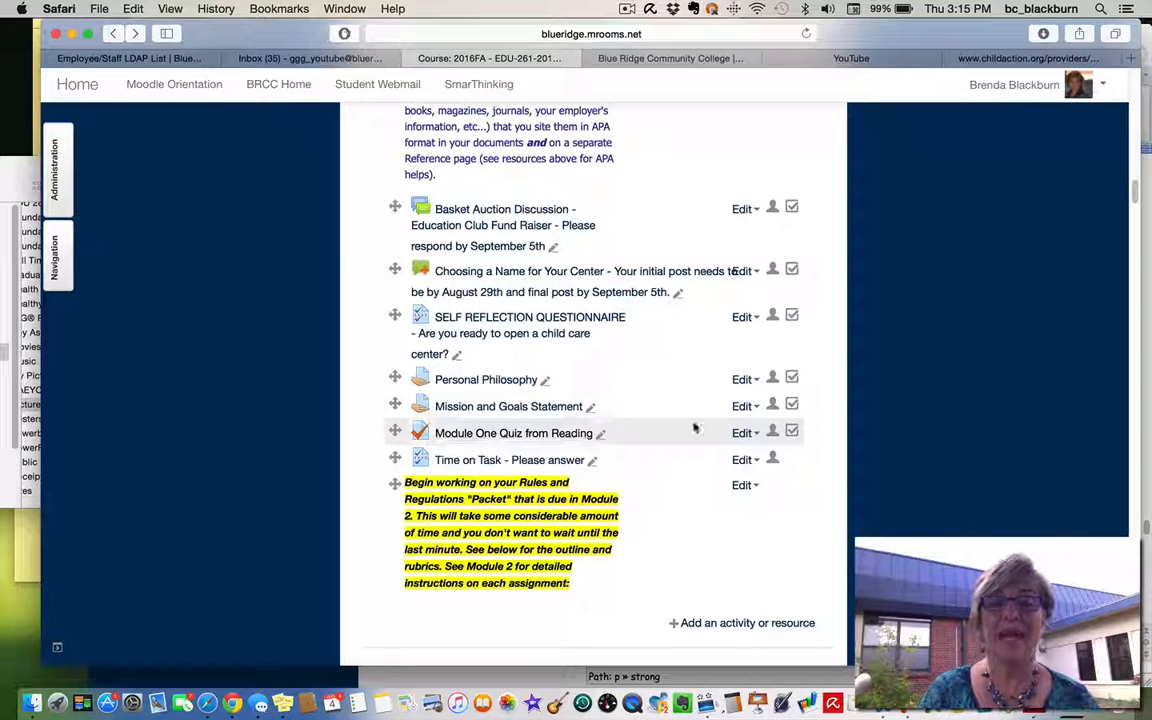
Move down the course page past Module One's activities to the start of Module Two.
{"action": "scroll", "scroll_direction": "down", "scroll_amount": 3}
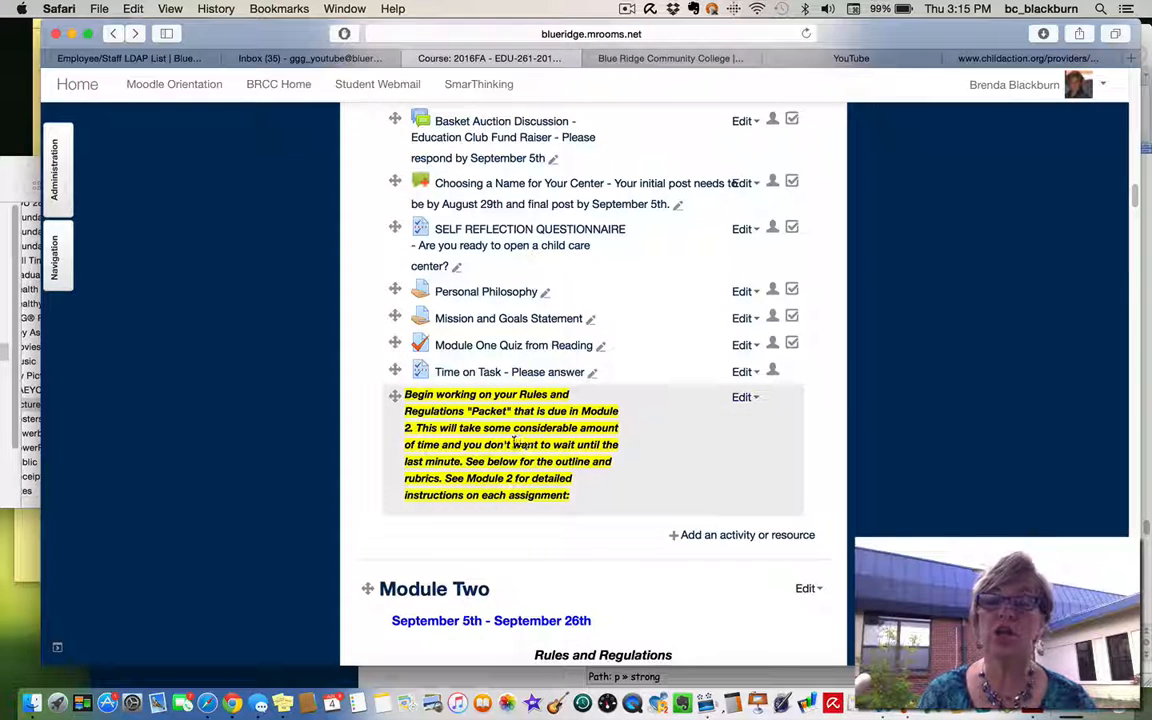